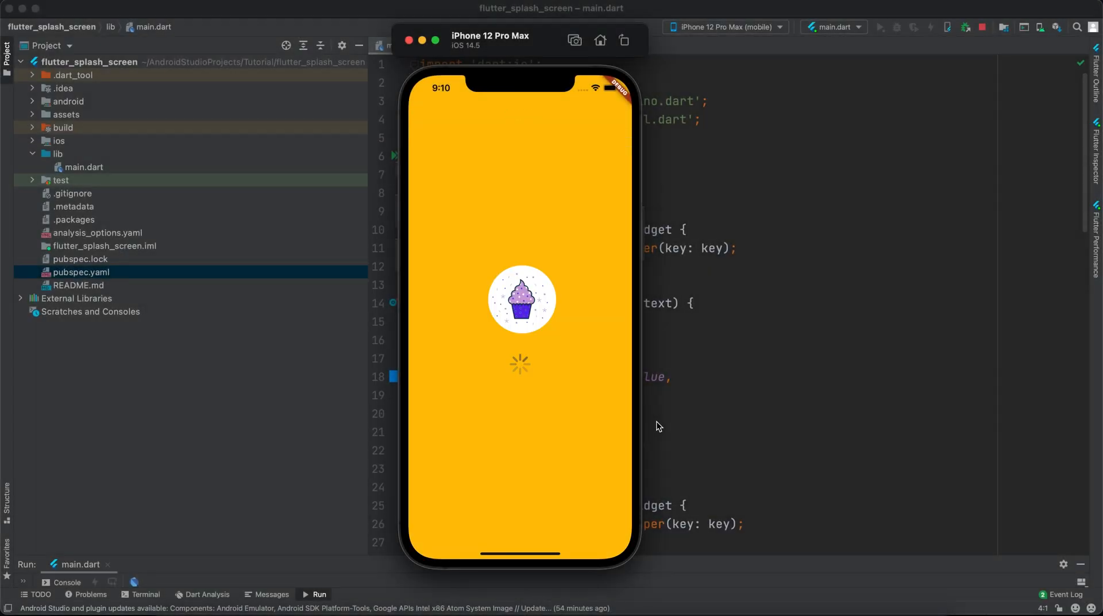
mouse_move(542, 141)
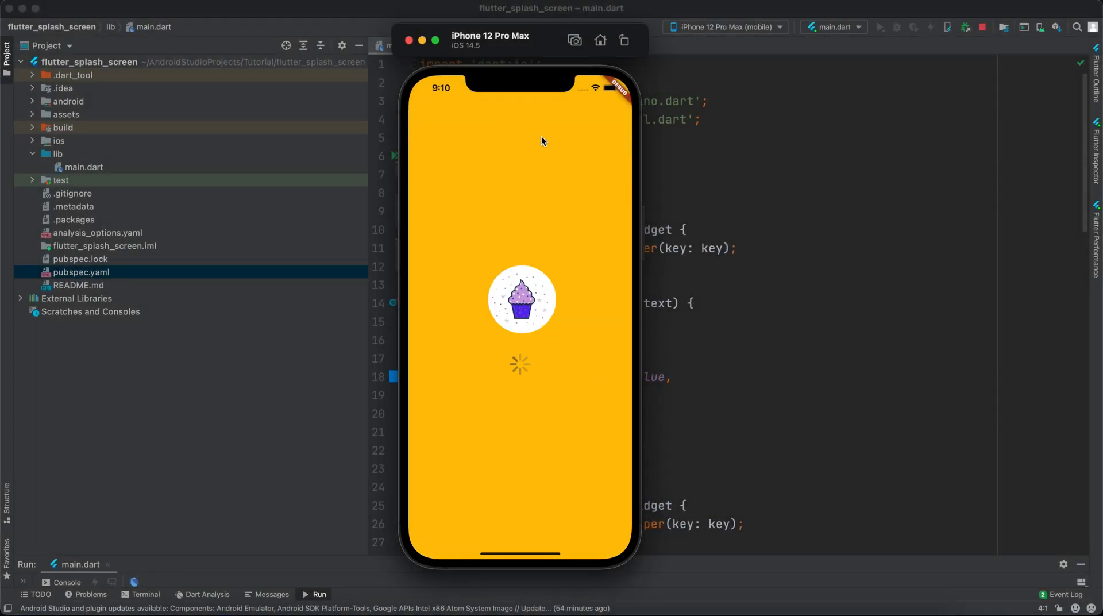
mouse_move(549, 389)
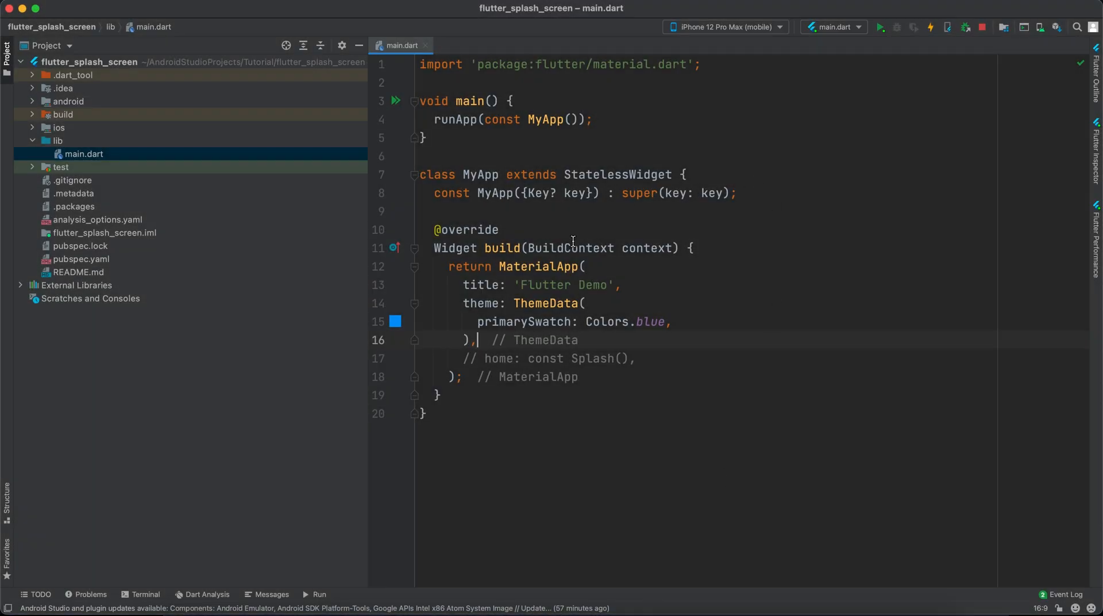
mouse_move(476, 174)
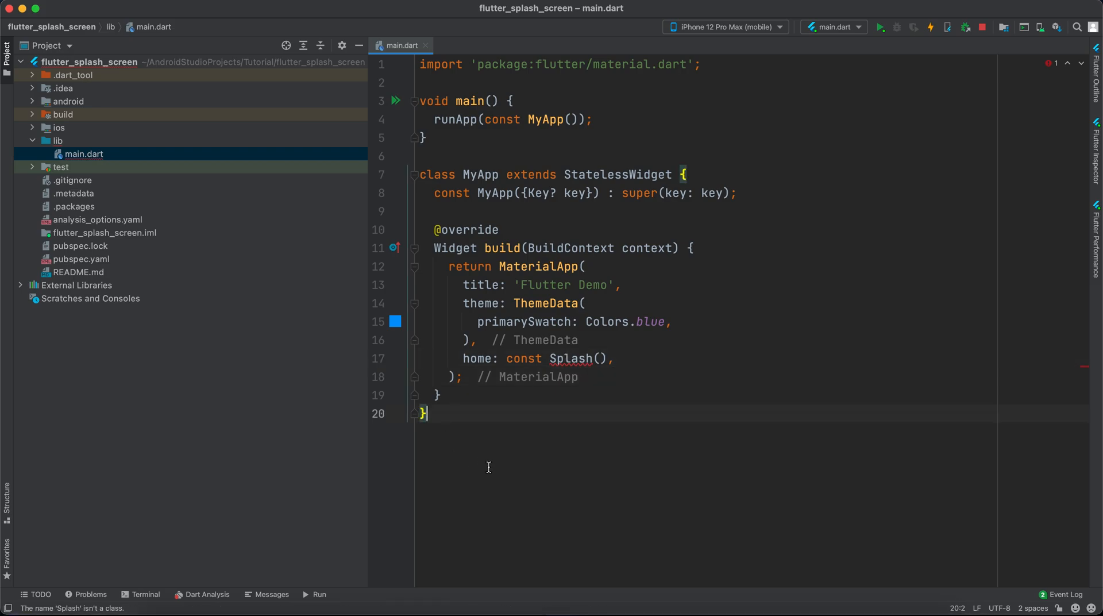
Generate a stateful Splash widget from the stful snippet and select its Container.
text(st)
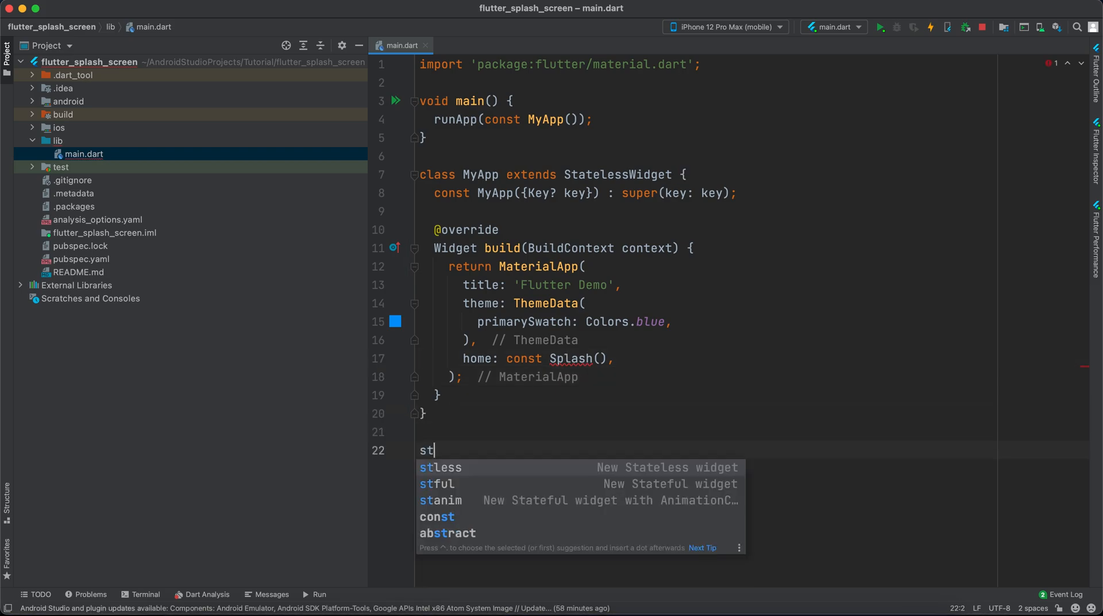
click(436, 484)
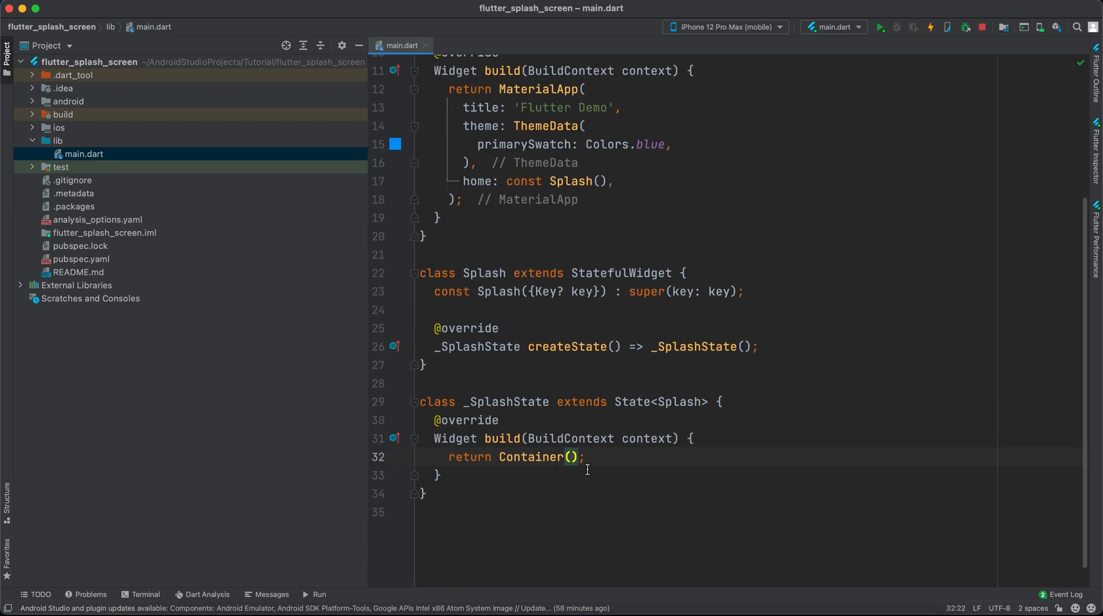
double_click(535, 457)
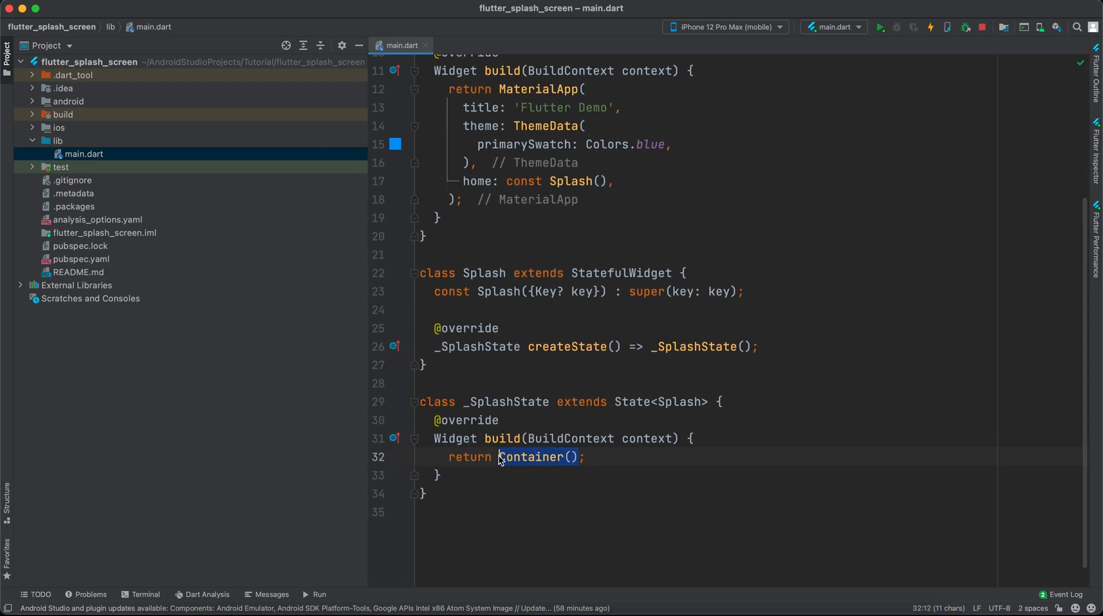
Replace the Container with a Scaffold whose backgroundColor is Colors.amber.
text(Scaffold()
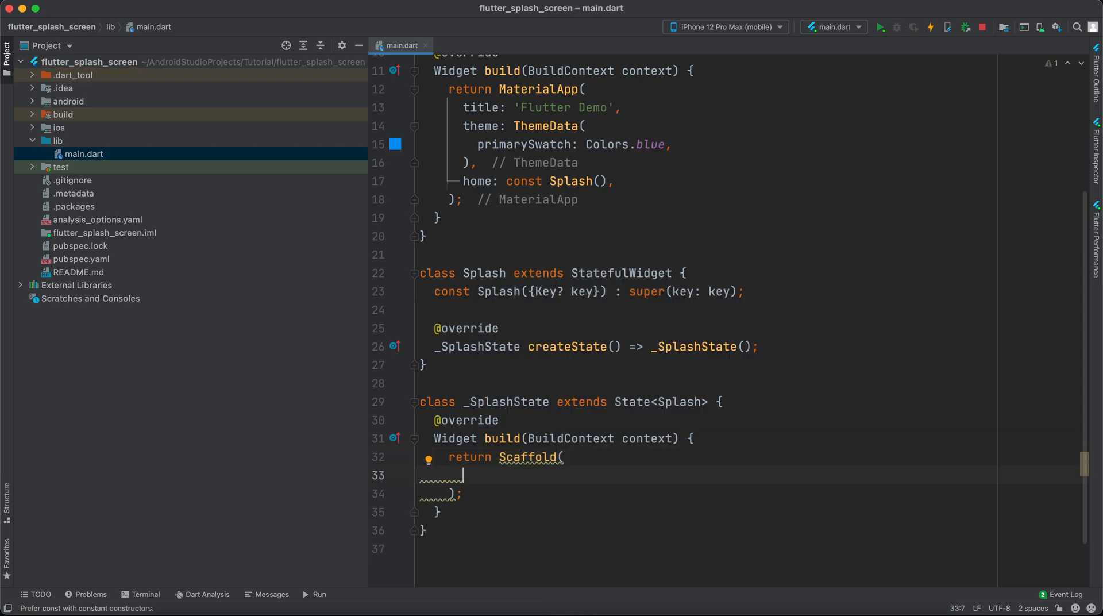
text(backgroundColor: Colors.amber,)
text(body: ,)
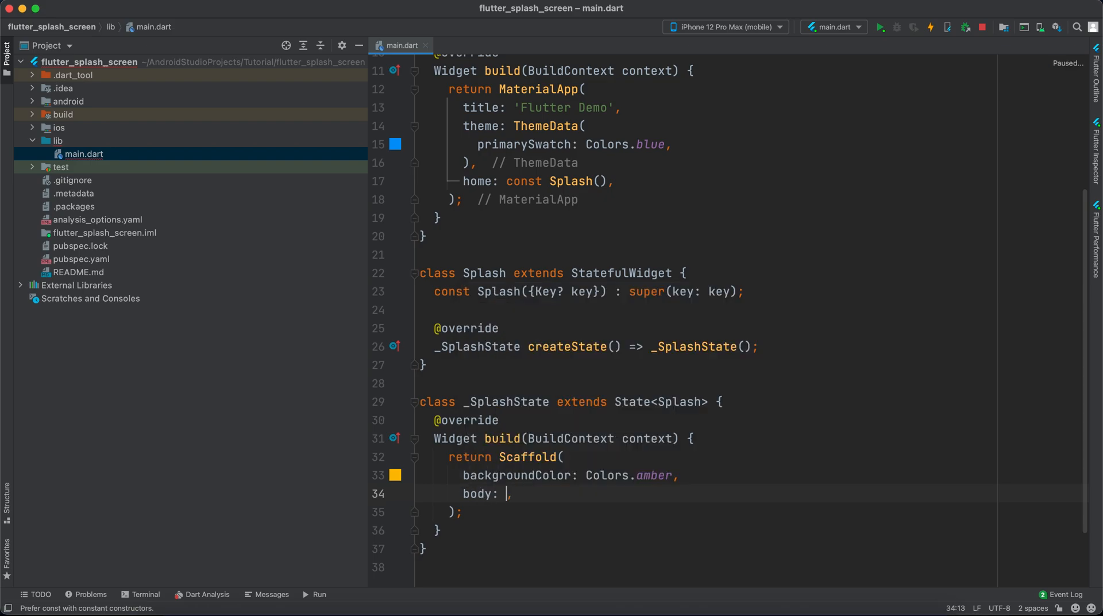
text(Co)
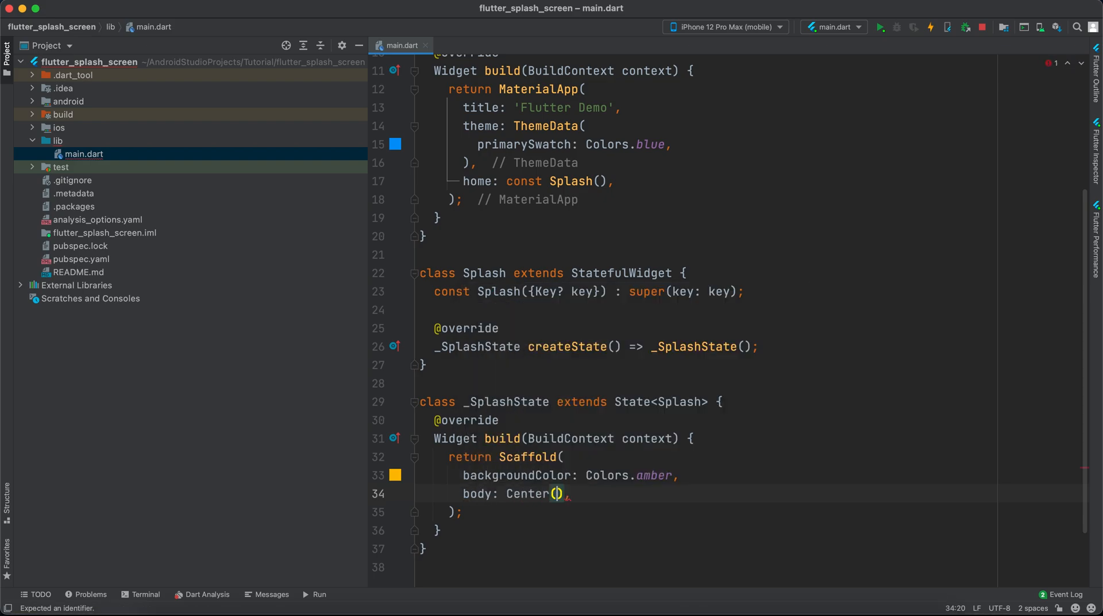
Add a centred Column with MainAxisAlignment.center and begin an Image child.
text(child: C,)
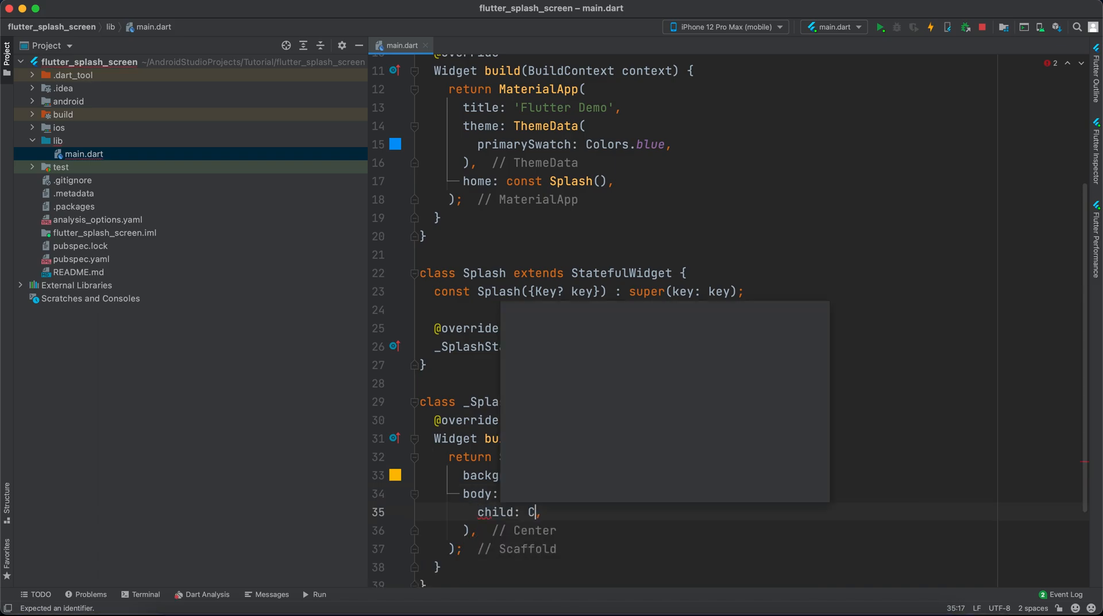
text(olumn()
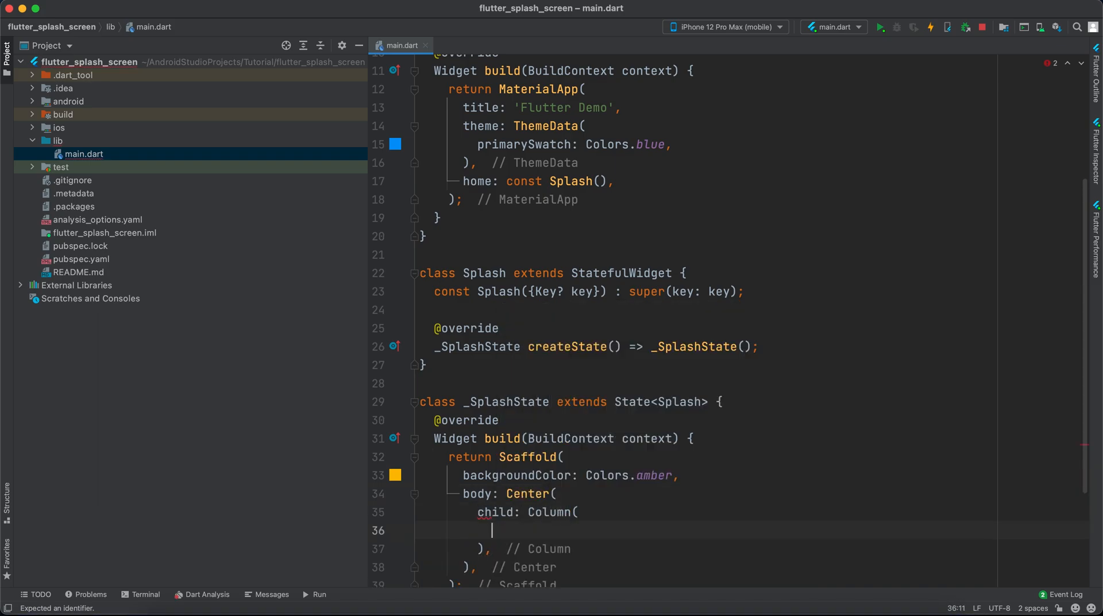
text(mainAxisAlignment: ,)
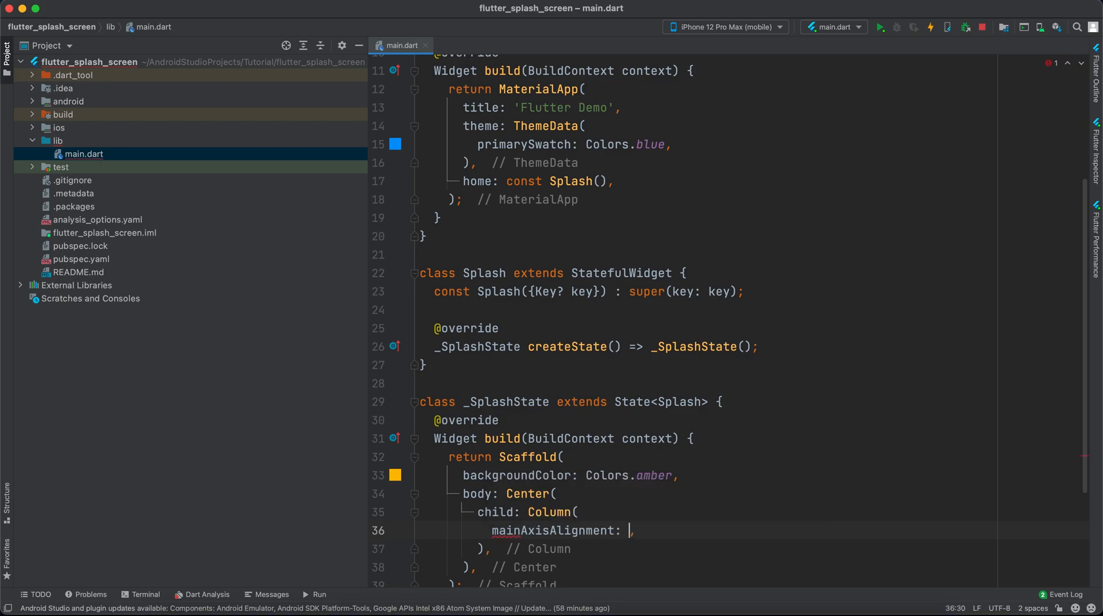
text(MainAxisAlignment.center)
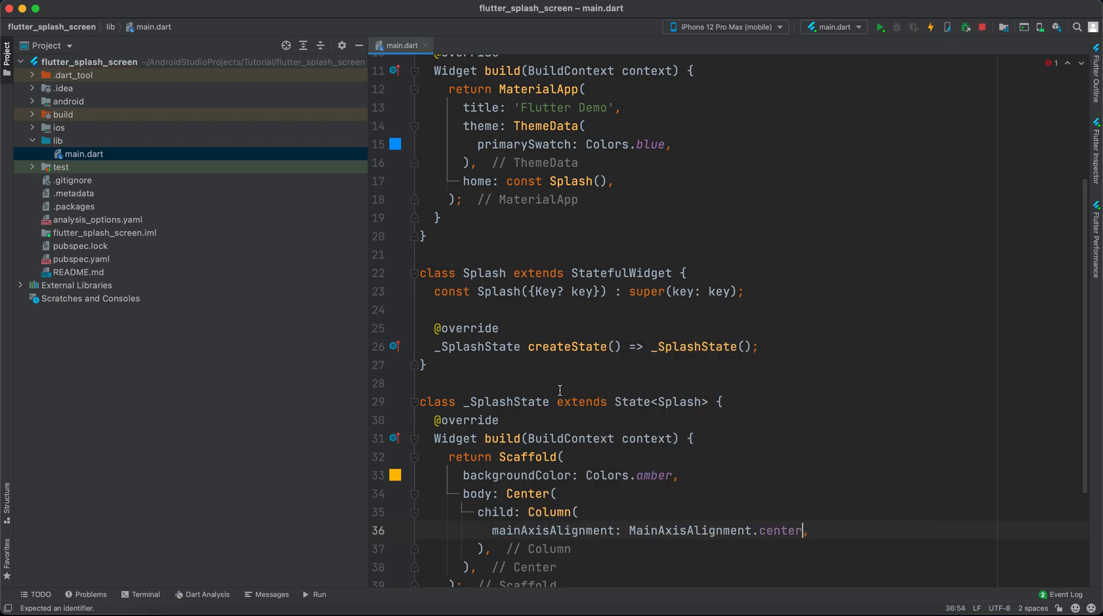
text(ch)
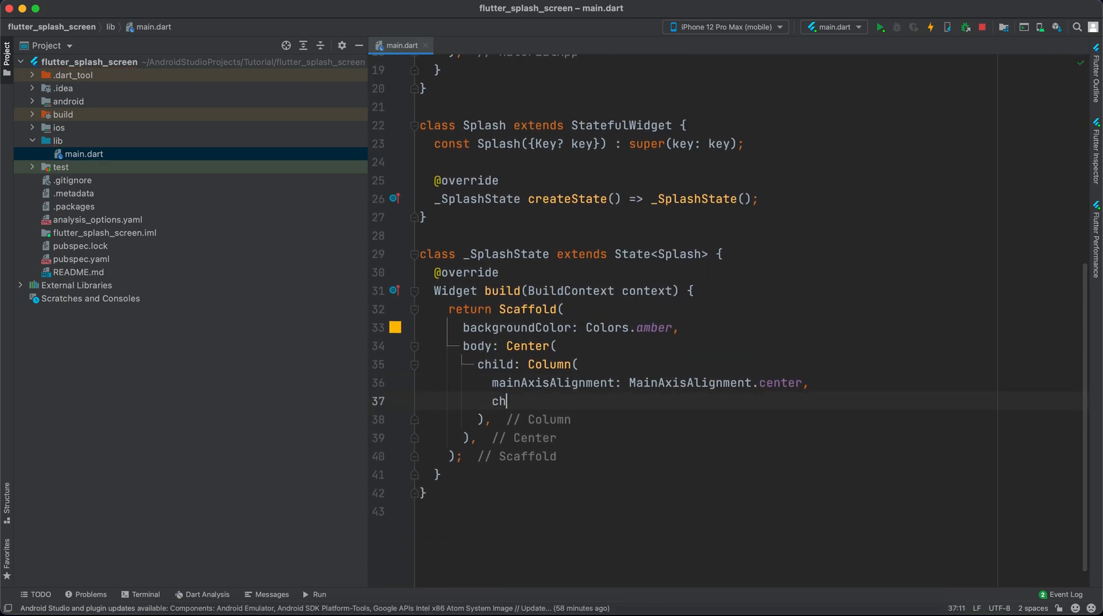
text(ildren: [)
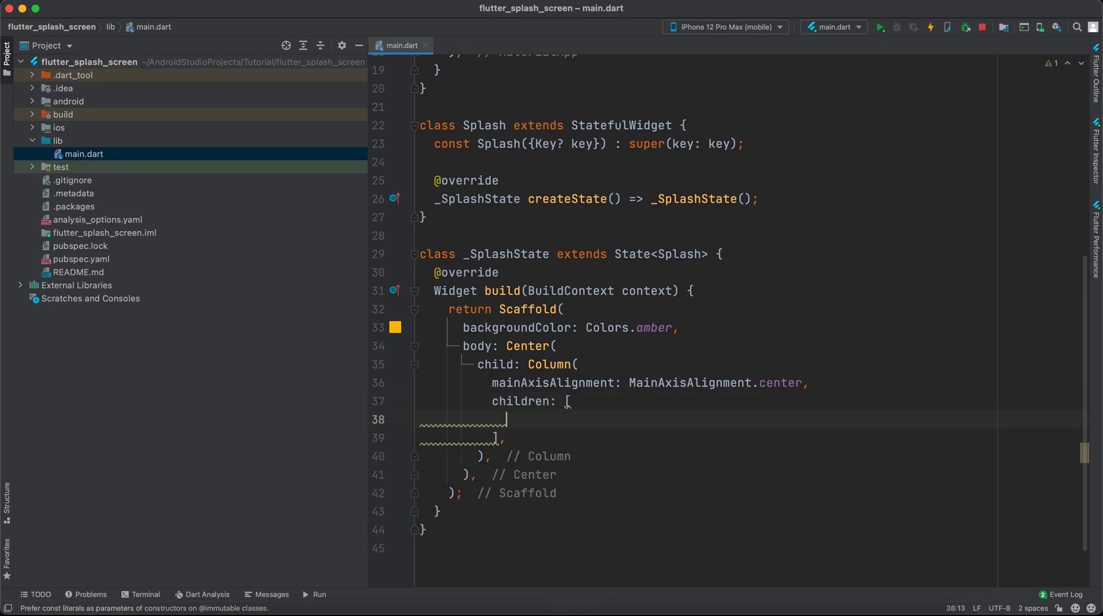
text(Image)
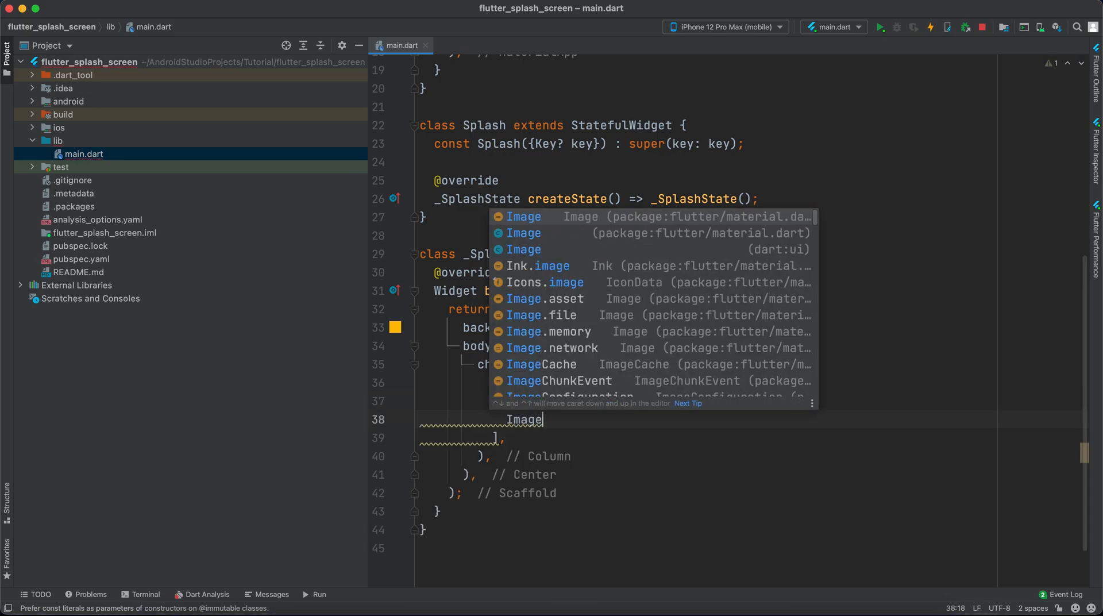
Insert an empty Image.asset call and create an 'assets' project directory.
click(542, 298)
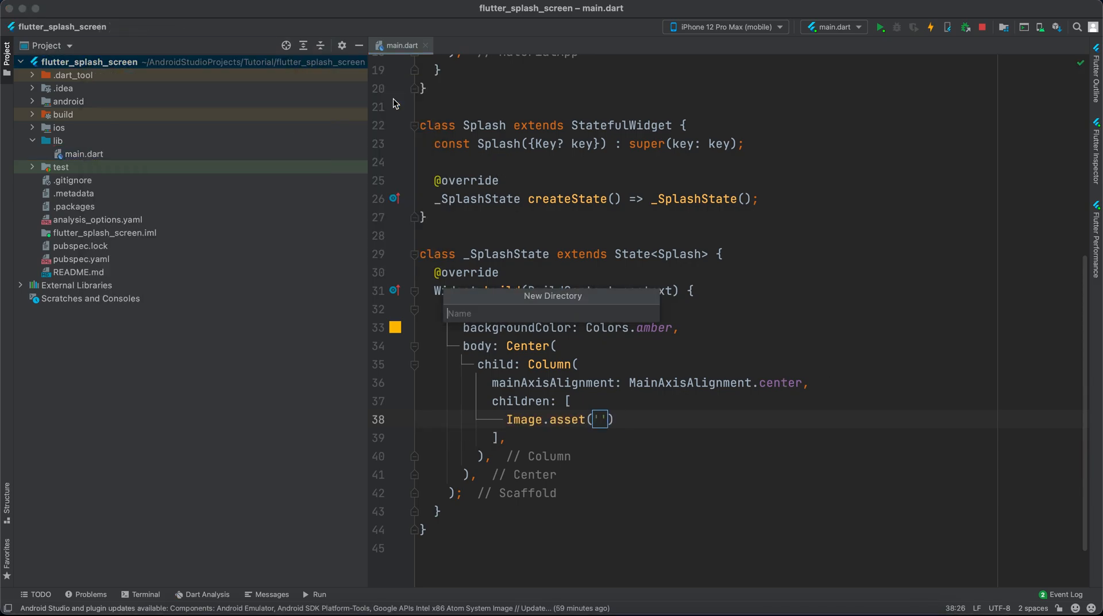
text(assets)
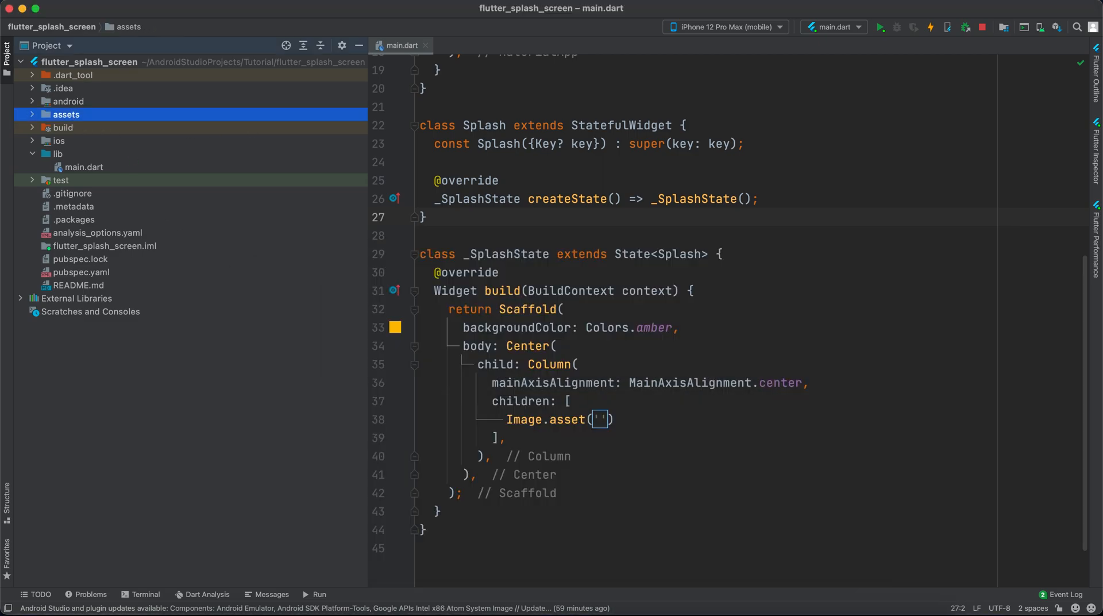
Declare the assets/ folder under flutter assets in pubspec.yaml and run Pub get.
double_click(81, 272)
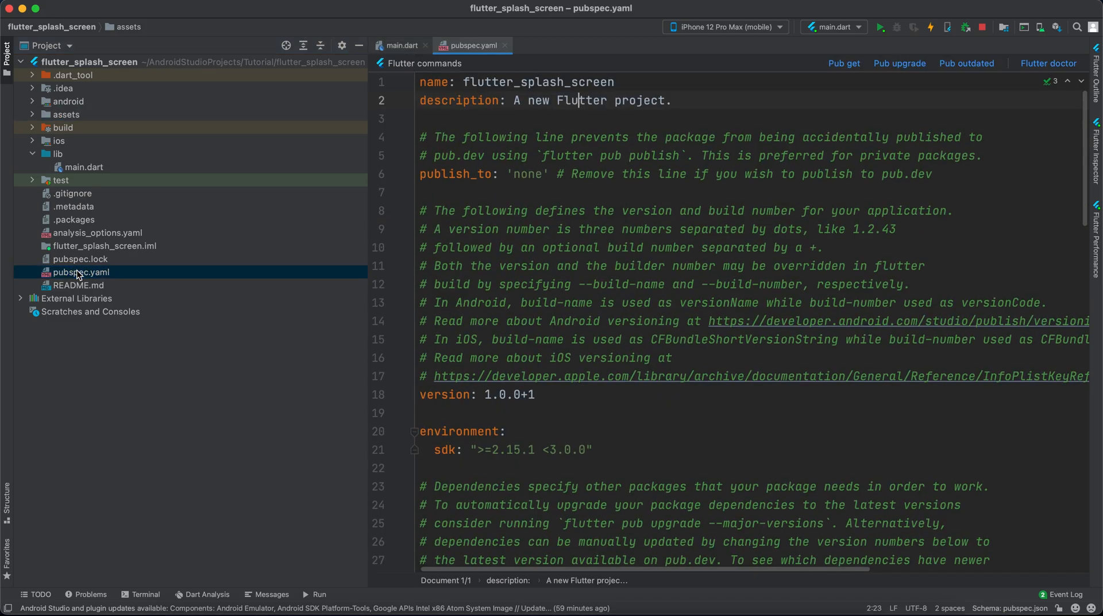
scroll(down, 3)
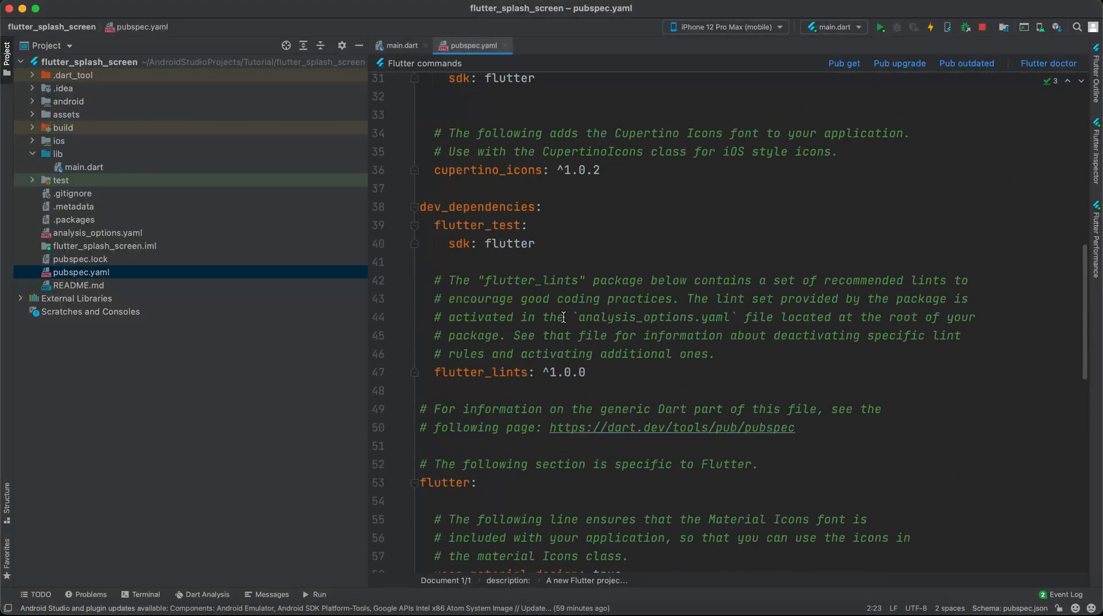
scroll(down, 3)
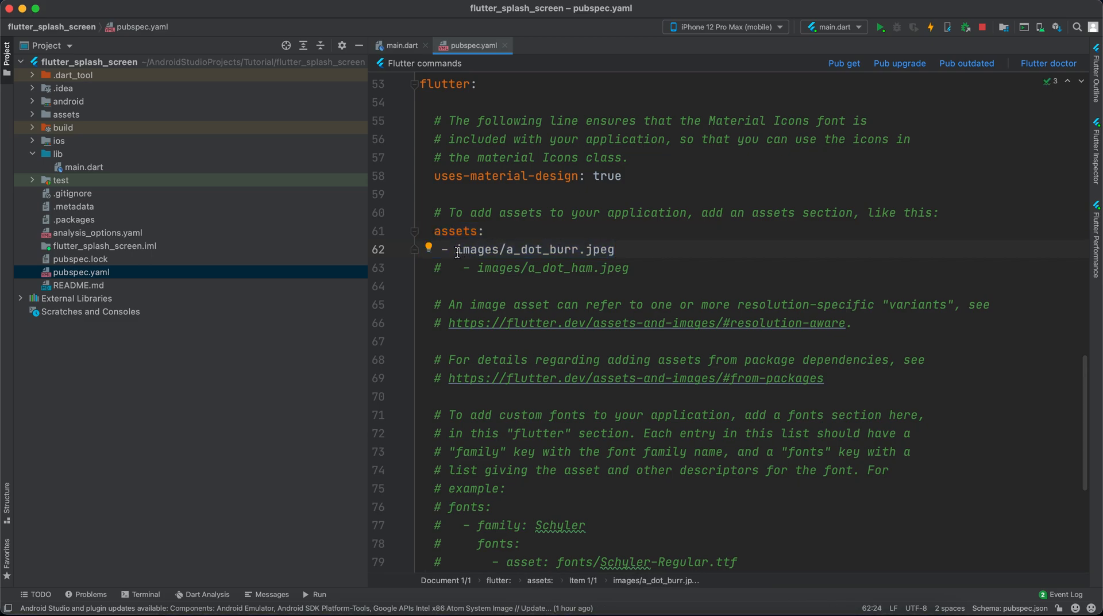
text(assets/)
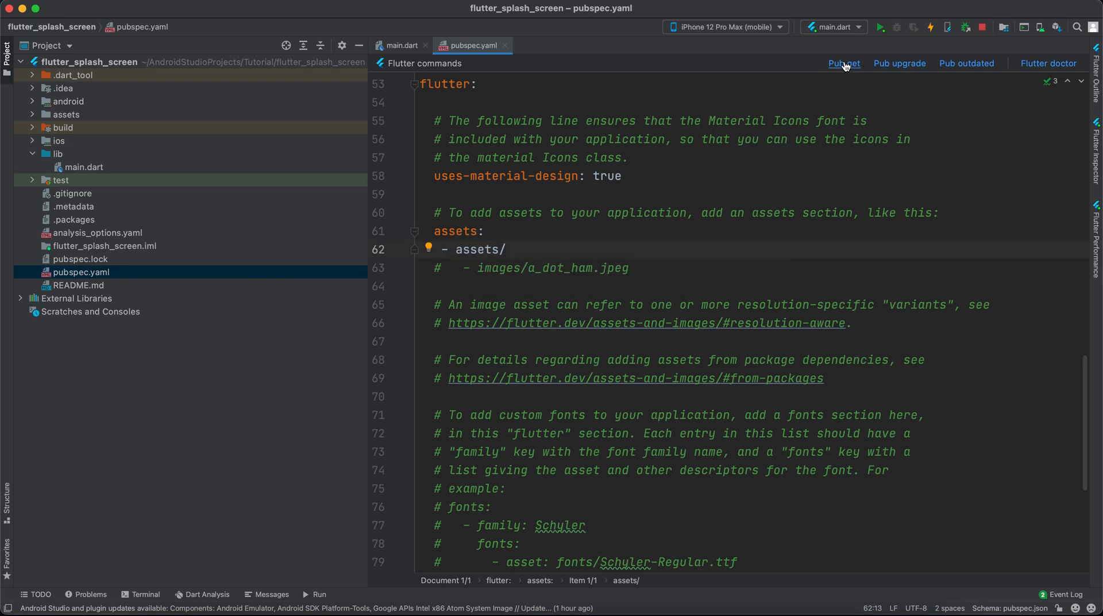
click(843, 63)
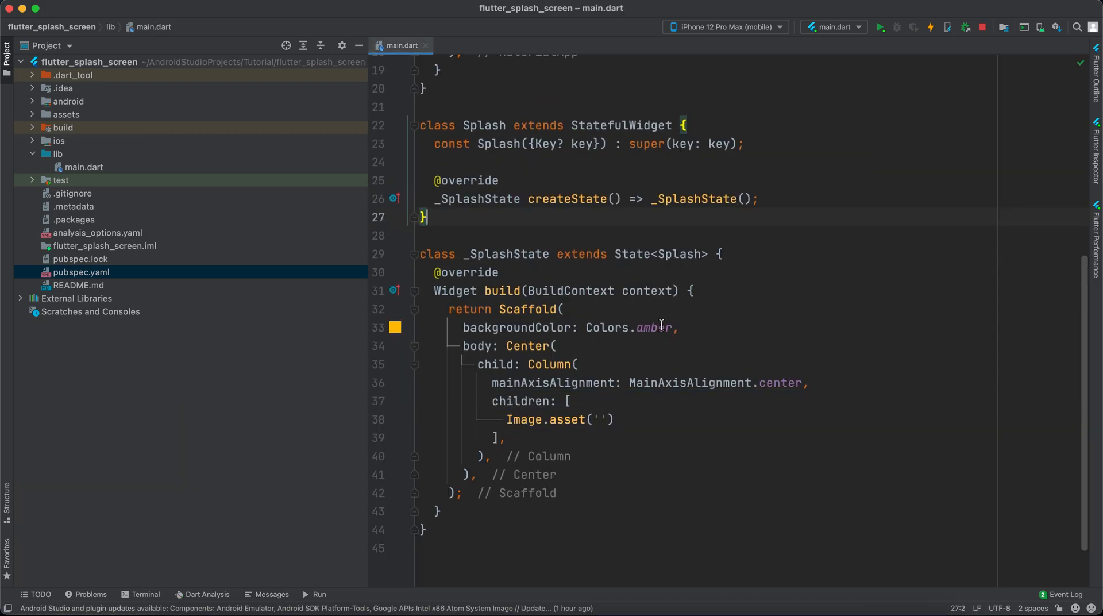
Load 'assets/logo.png' at height 130, then add a const SizedBox of height 30.
text(a)
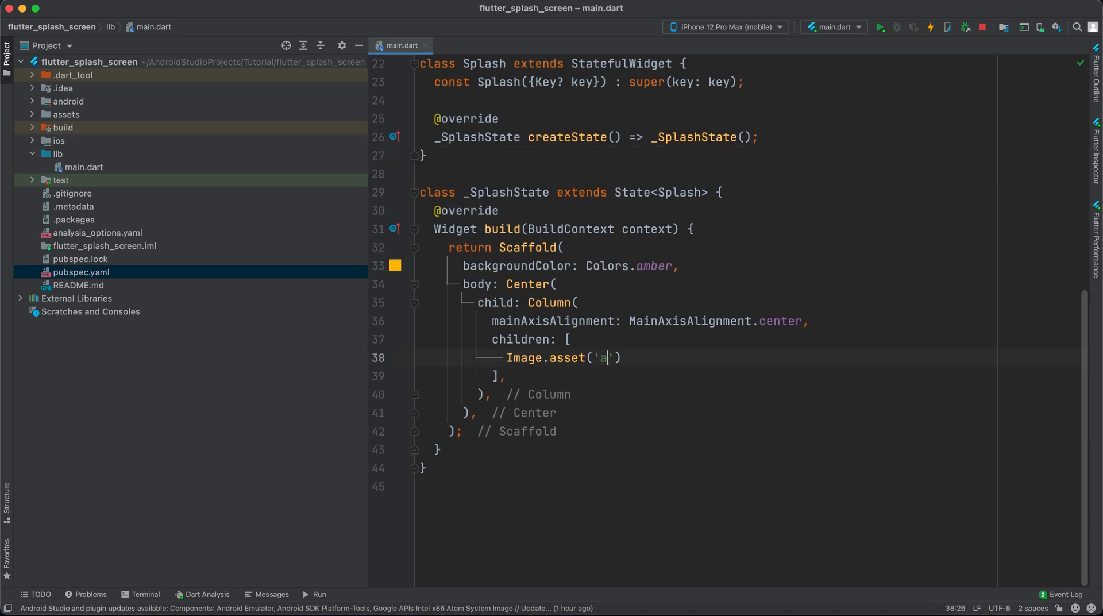
text(ssets/)
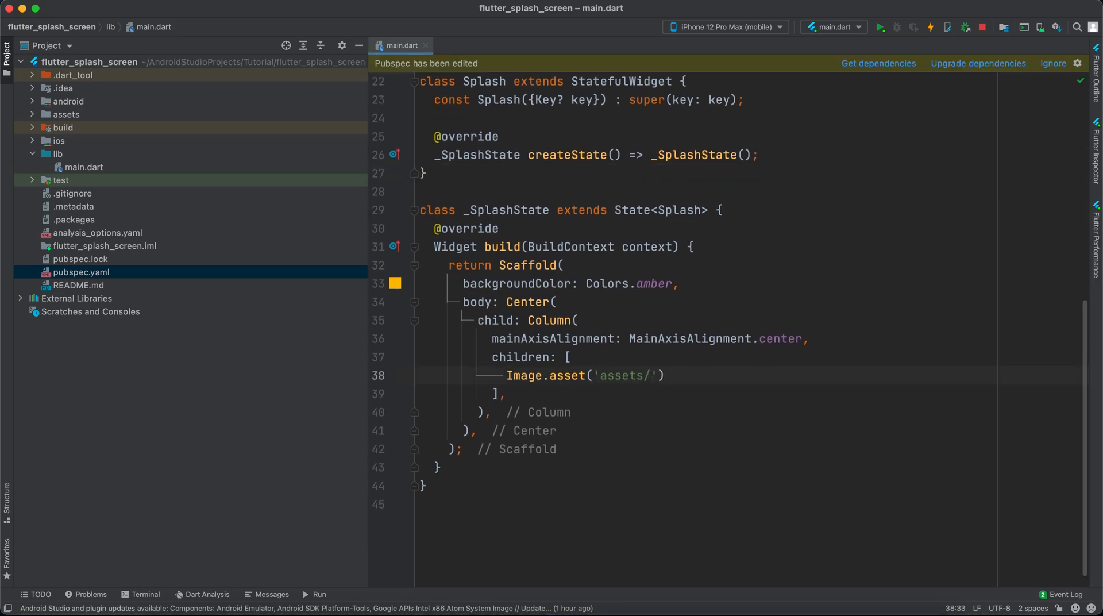
text(logo.png)
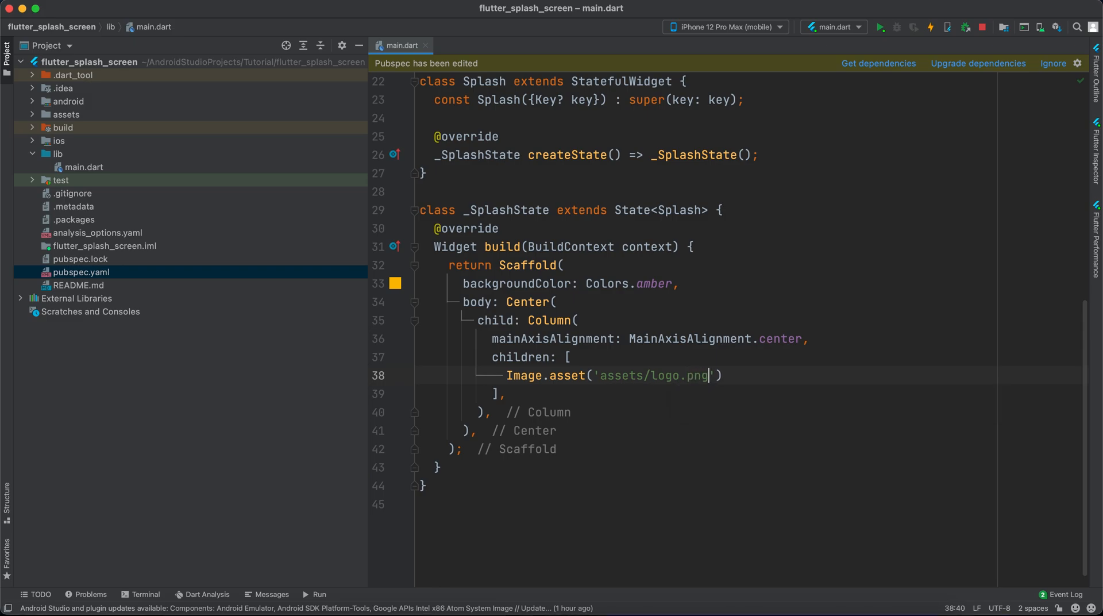
text(, height: 130,)
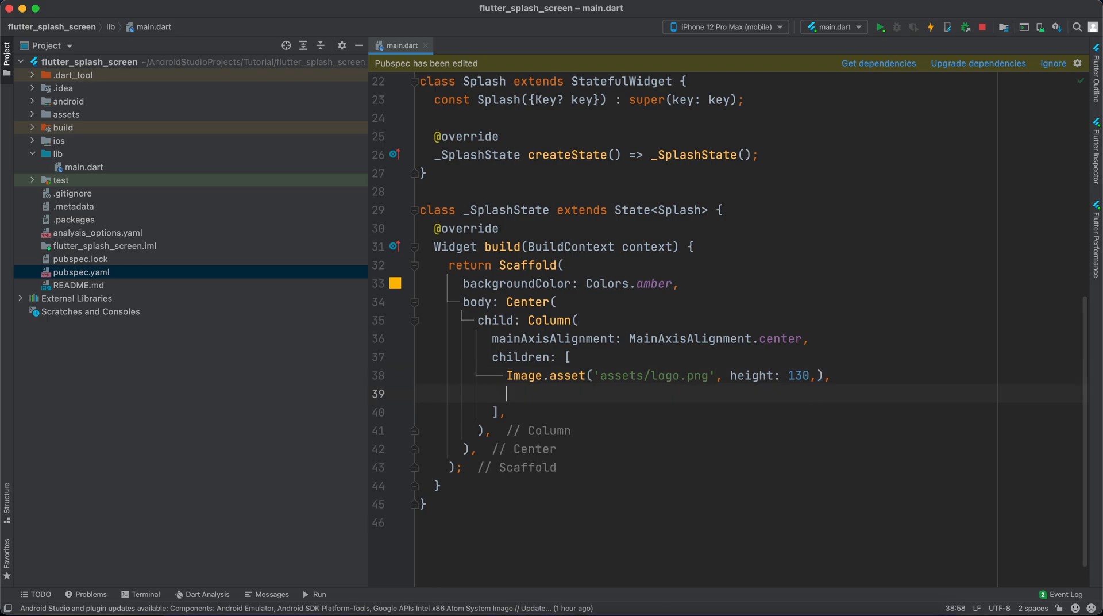
text(const)
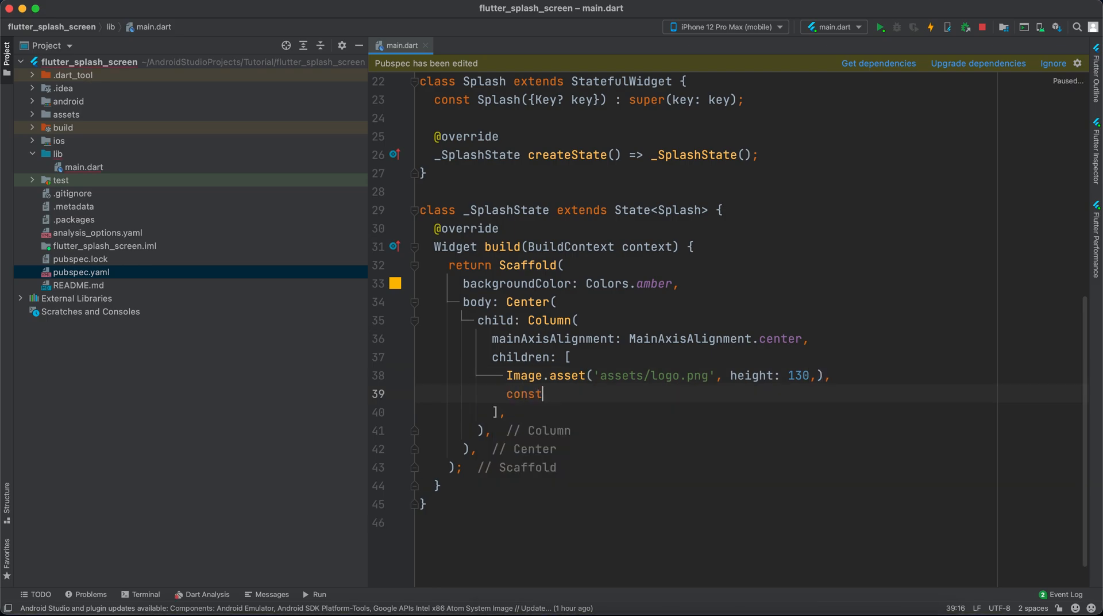
text(Side)
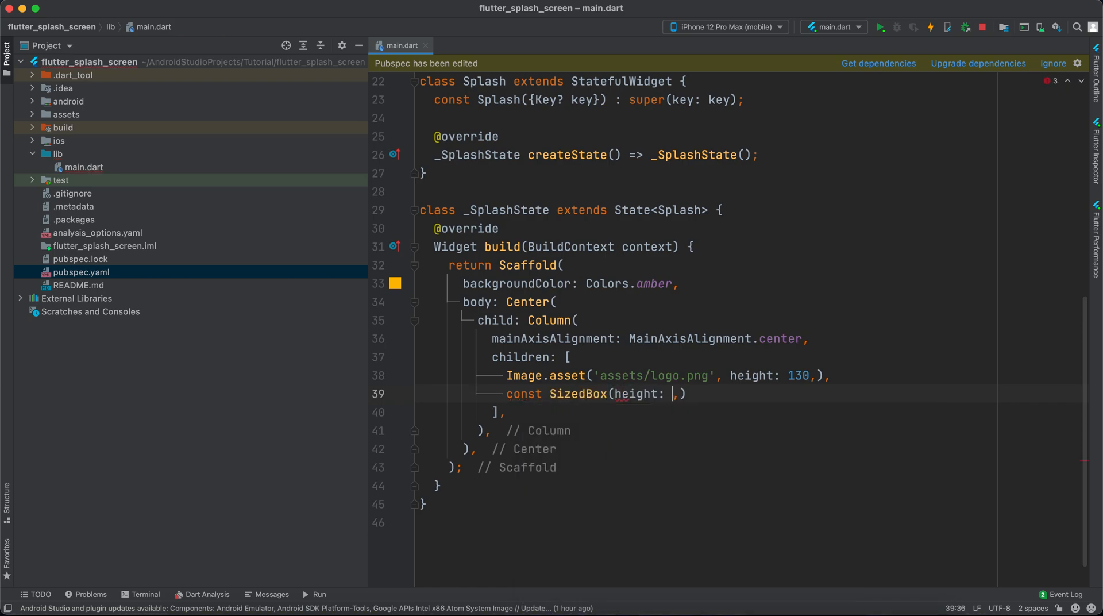
text(30)
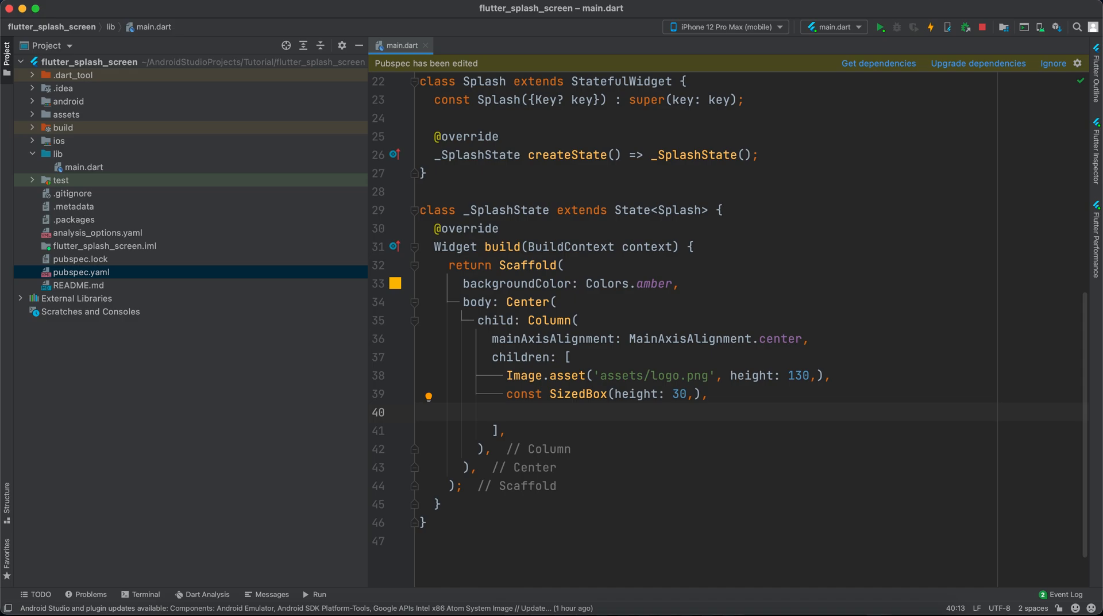
text(if)
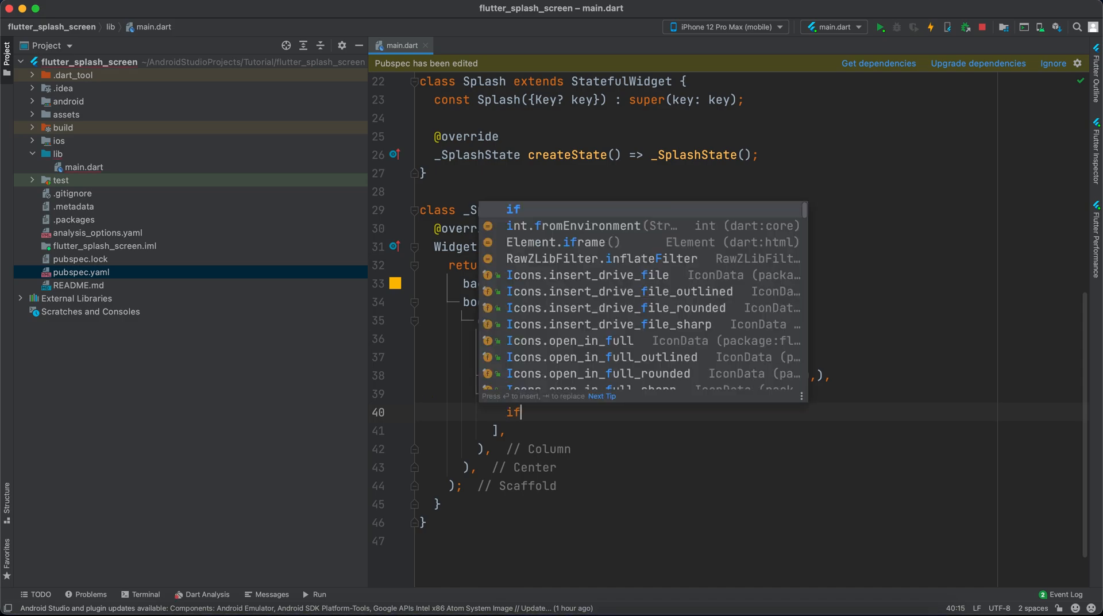
Show a const CupertinoActivityIndicator of radius 15 when Platform.isIOS, then begin an else branch.
text((Platform.isIOS)
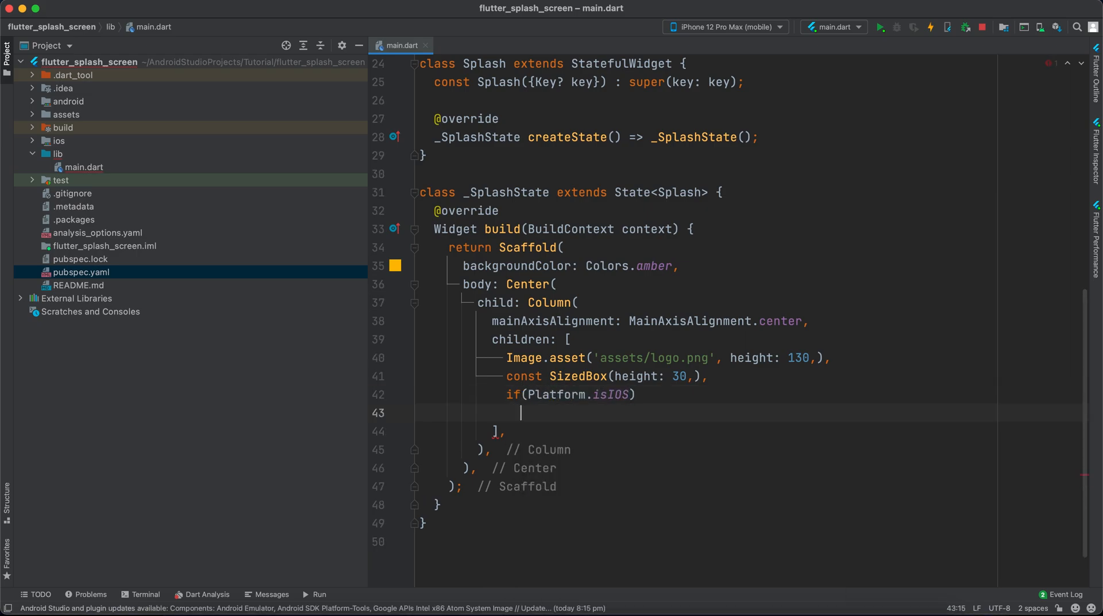
text(Cu)
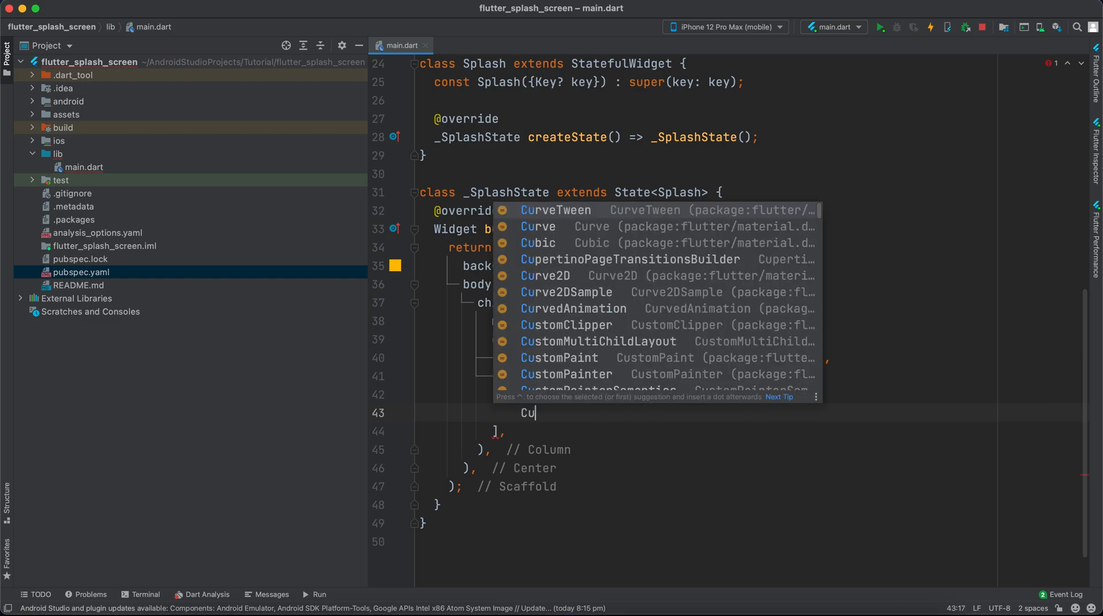
text(pertin)
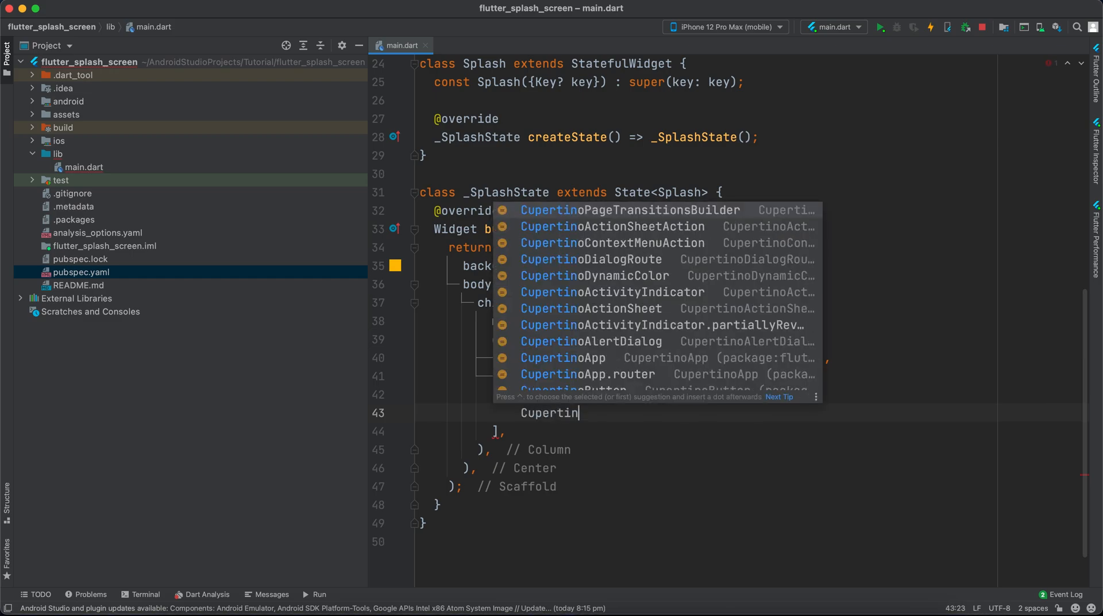
text(pA)
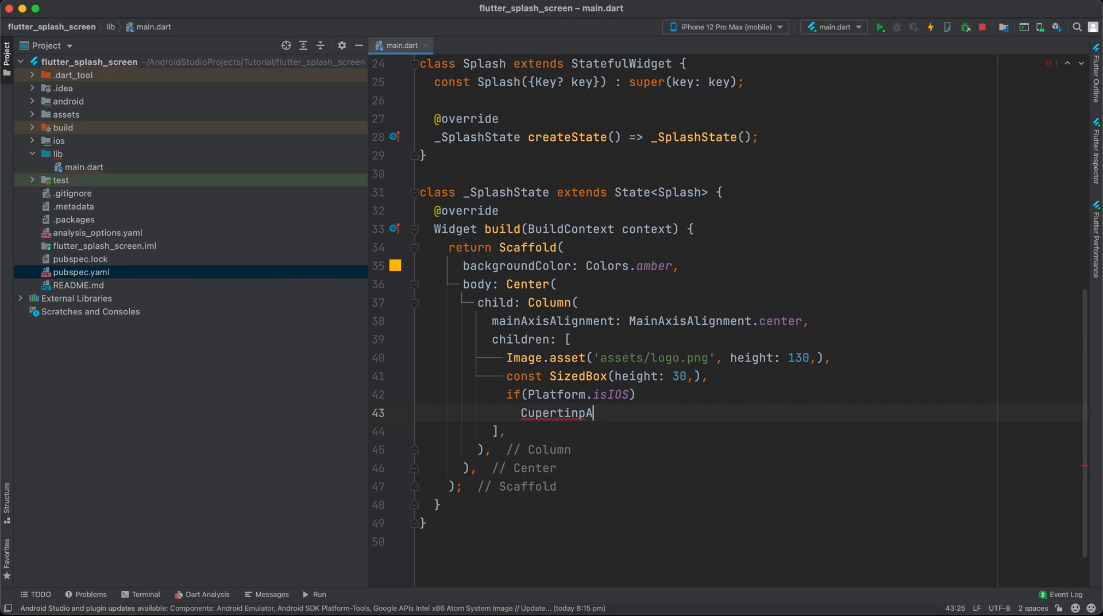
text(ct)
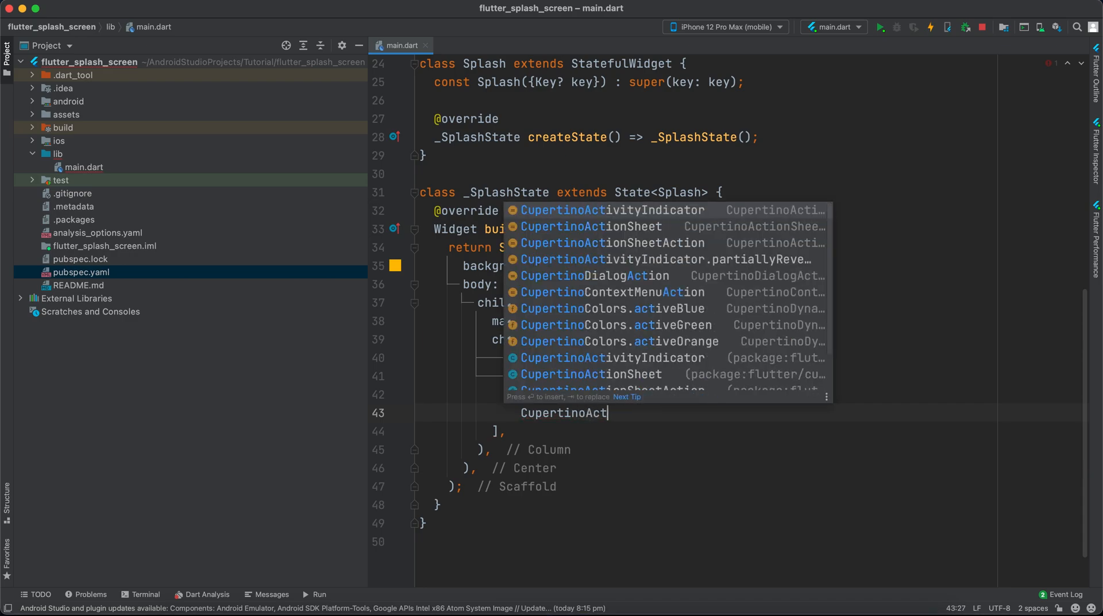
text(ivityIndicator()
text(ra)
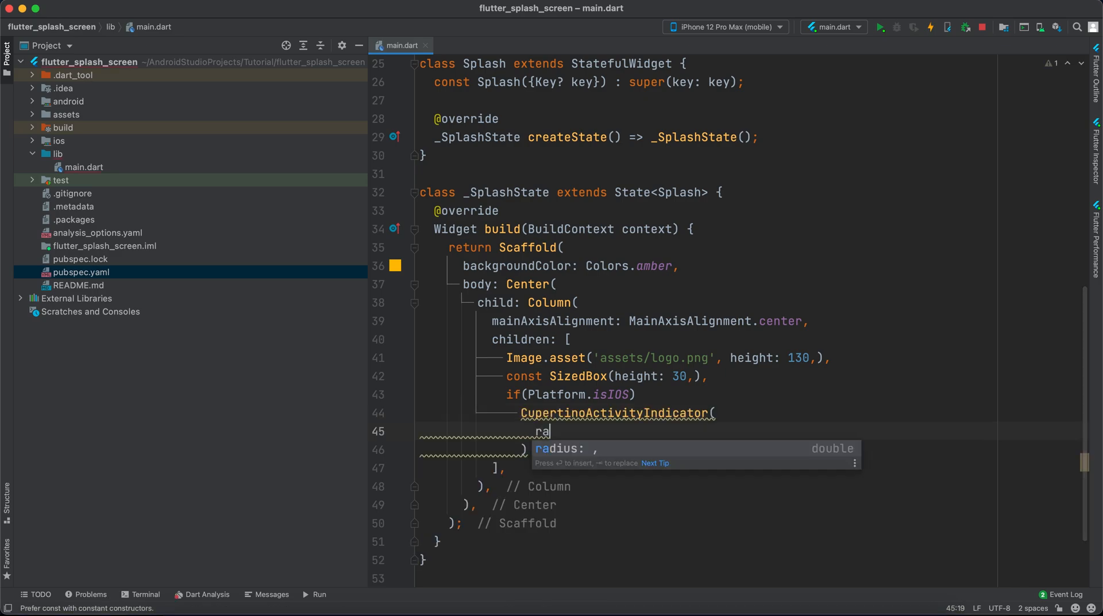
key(Enter)
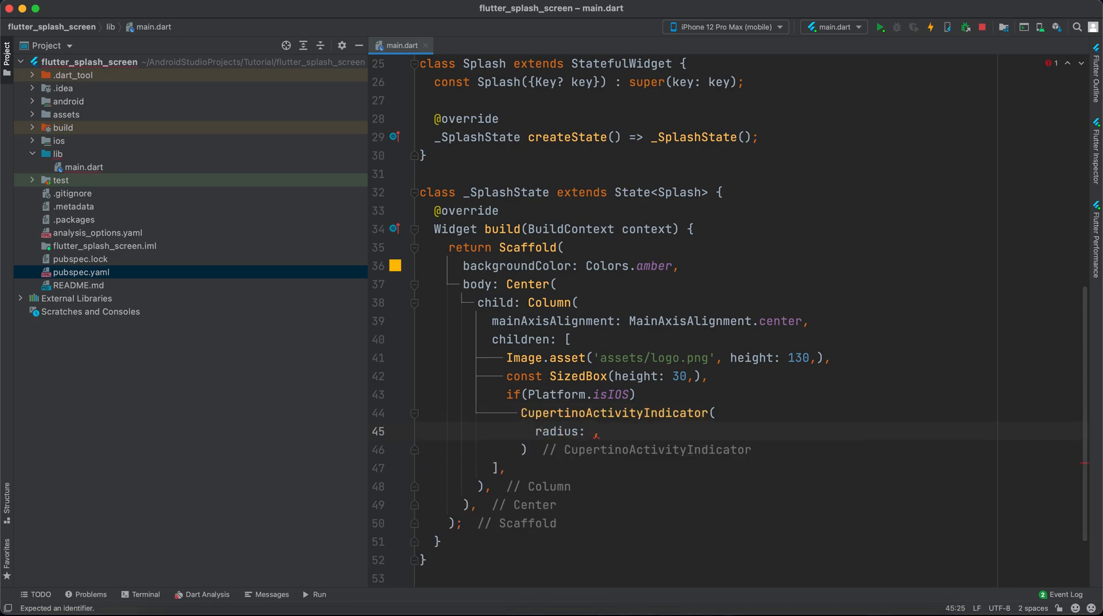
text(15,)
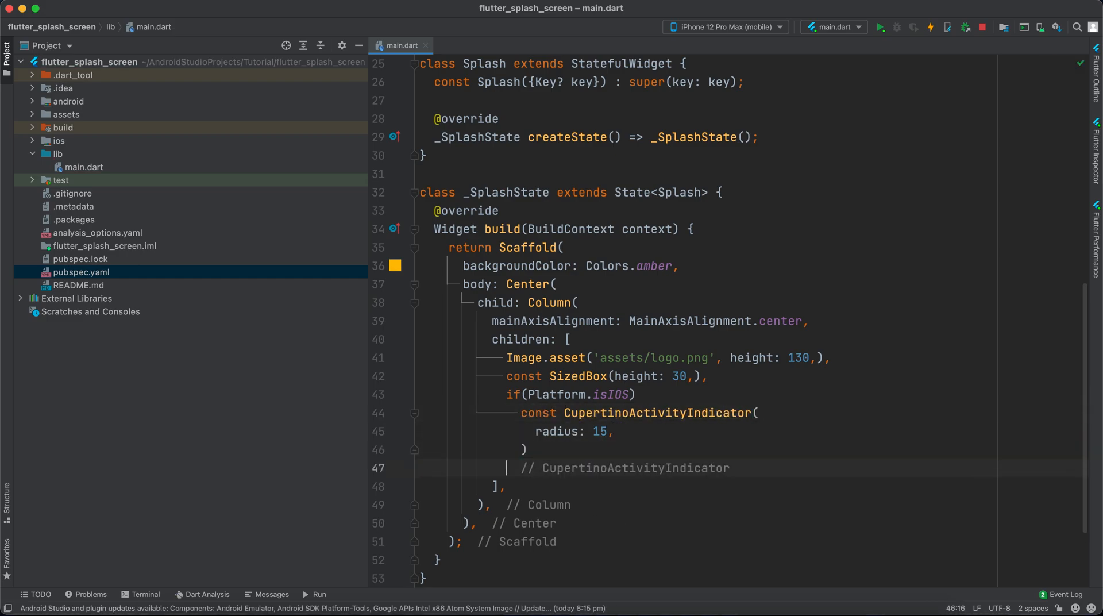
text(else)
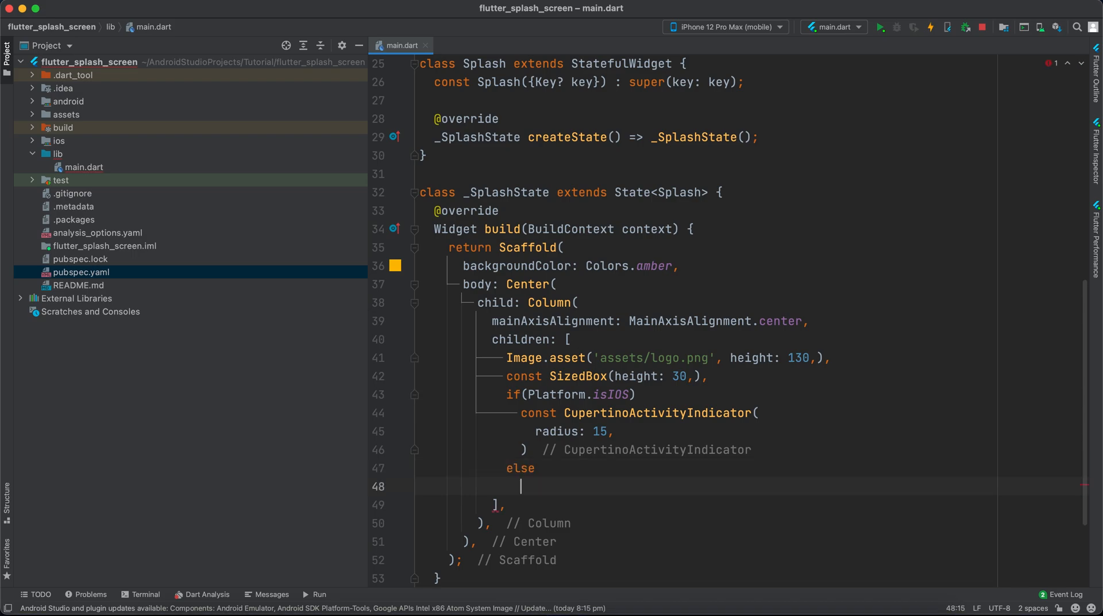
text(CircularProgressIndicator()
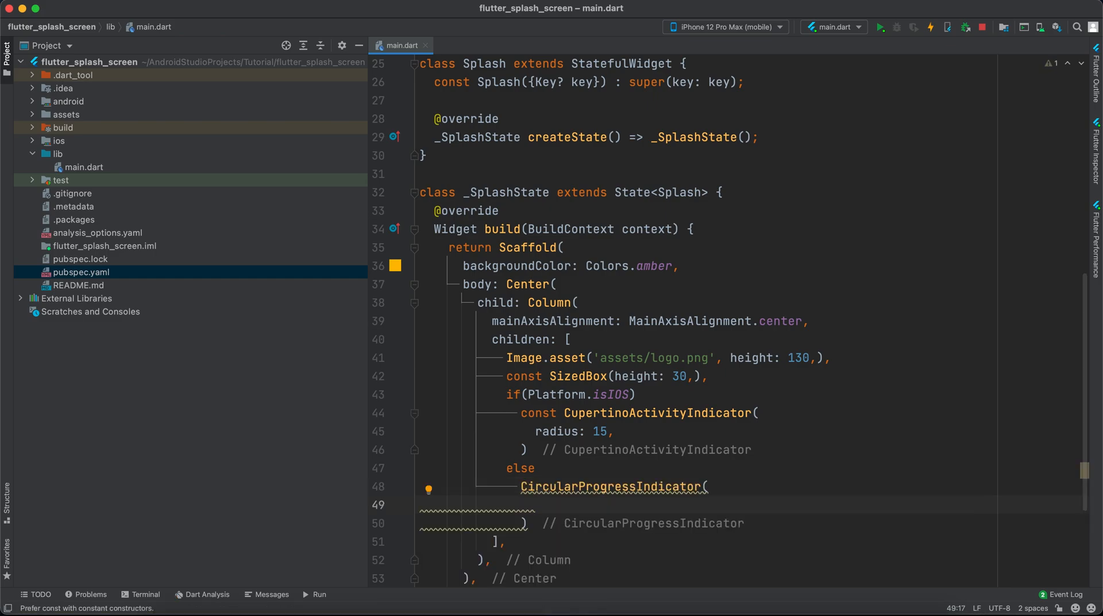
Put a const CircularProgressIndicator coloured Colors.white in the else branch.
text(color: Colors.)
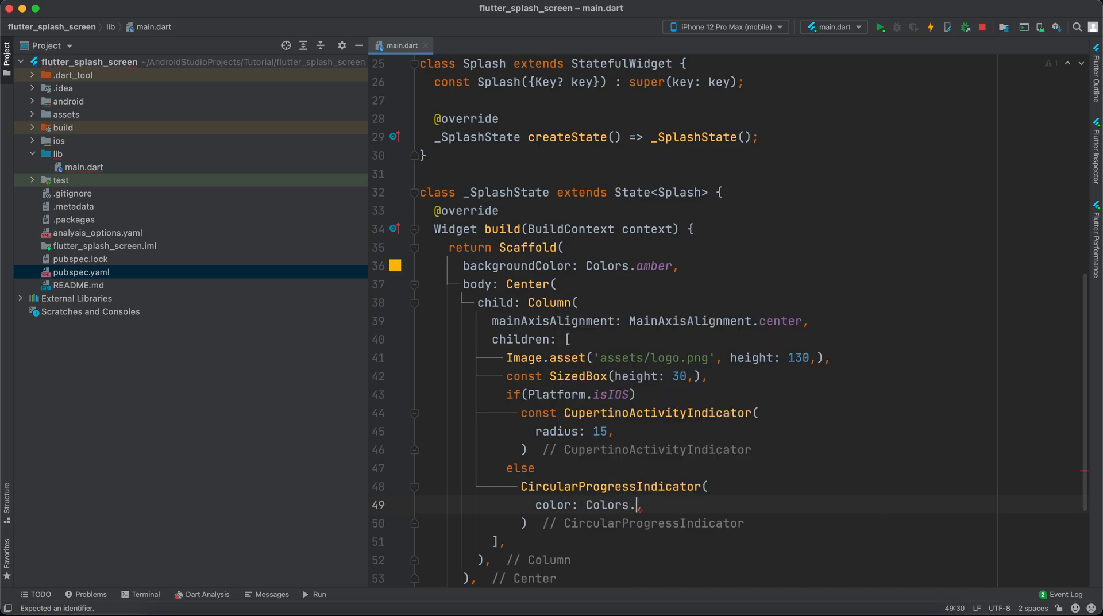
text(white,)
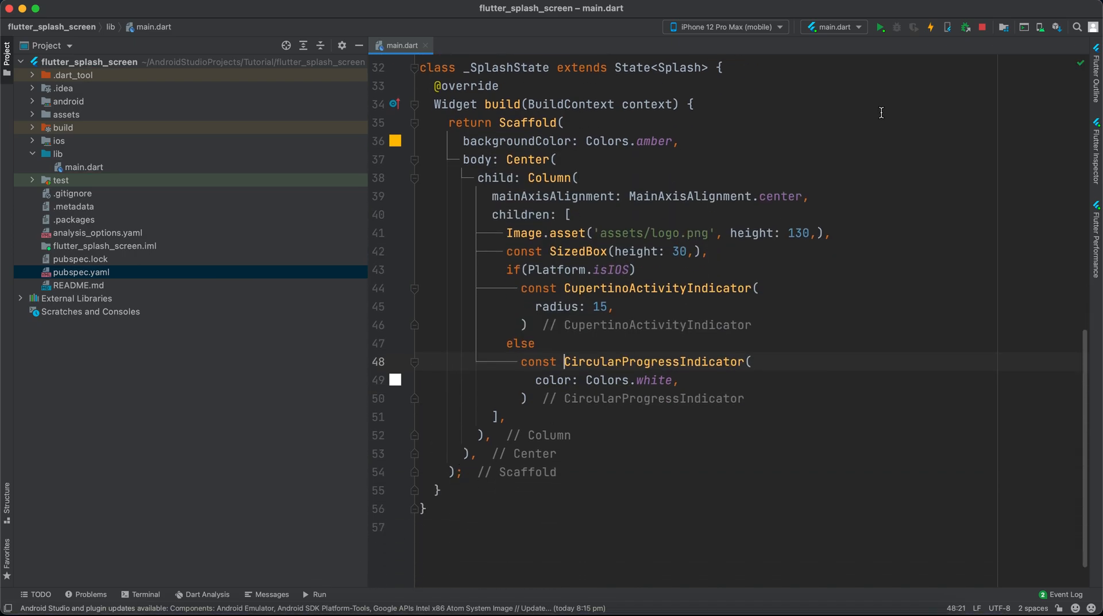
Hot reload and hot restart the app to preview the amber splash.
click(881, 27)
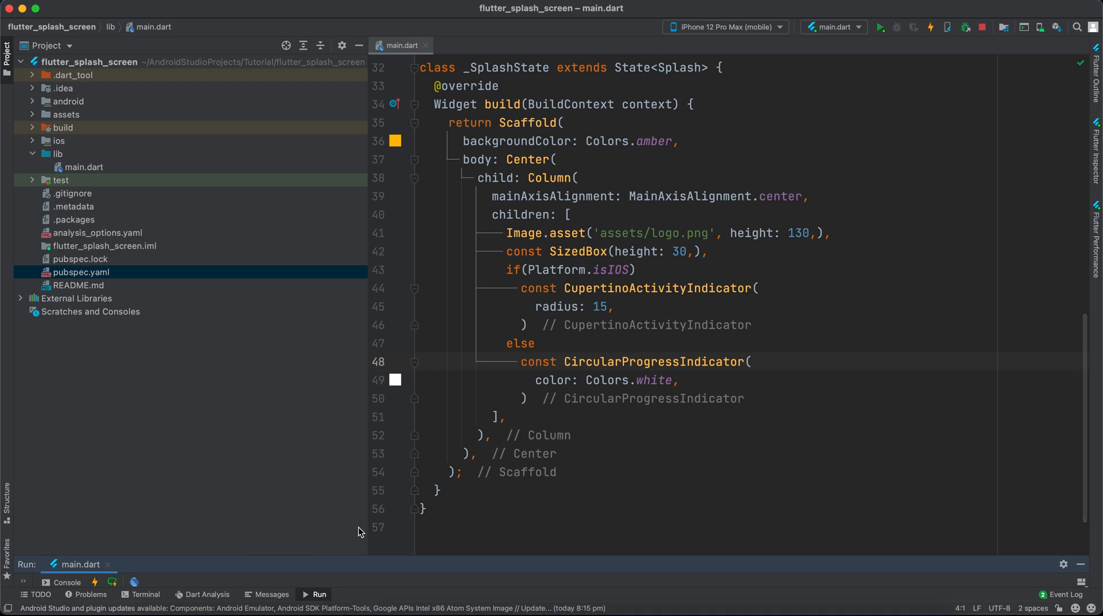
click(930, 27)
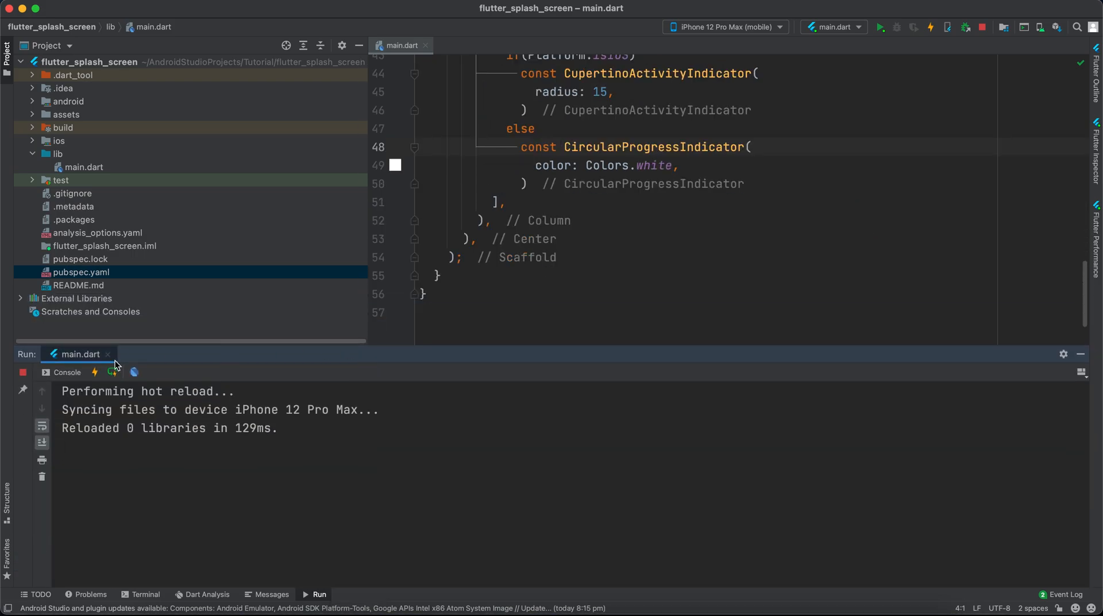
click(931, 27)
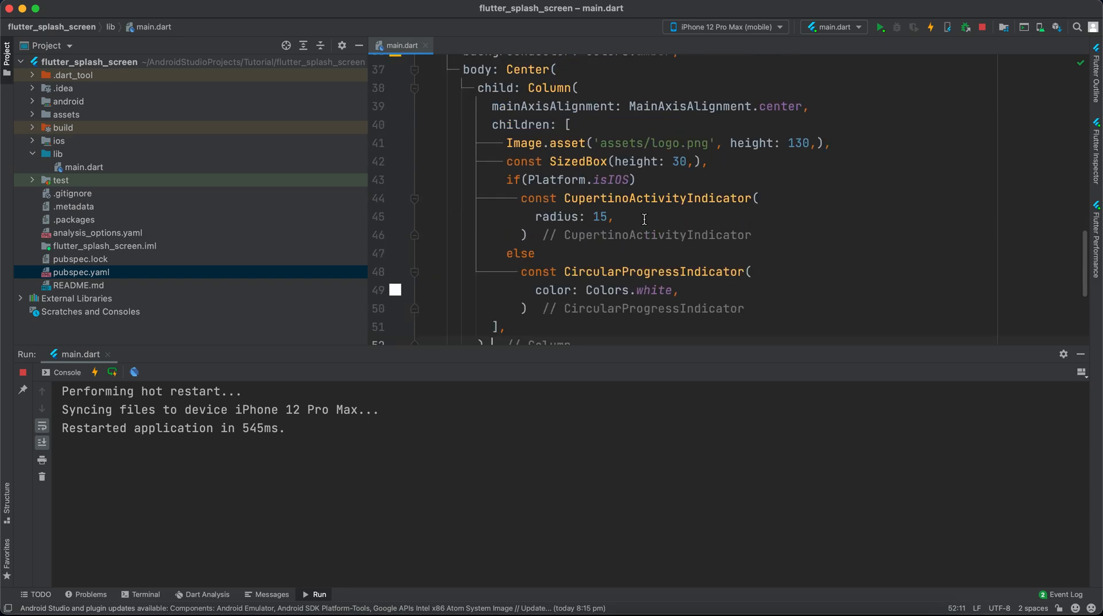
Change the Cupertino indicator's radius from 15 to 20 and select the indicator lines.
double_click(598, 216)
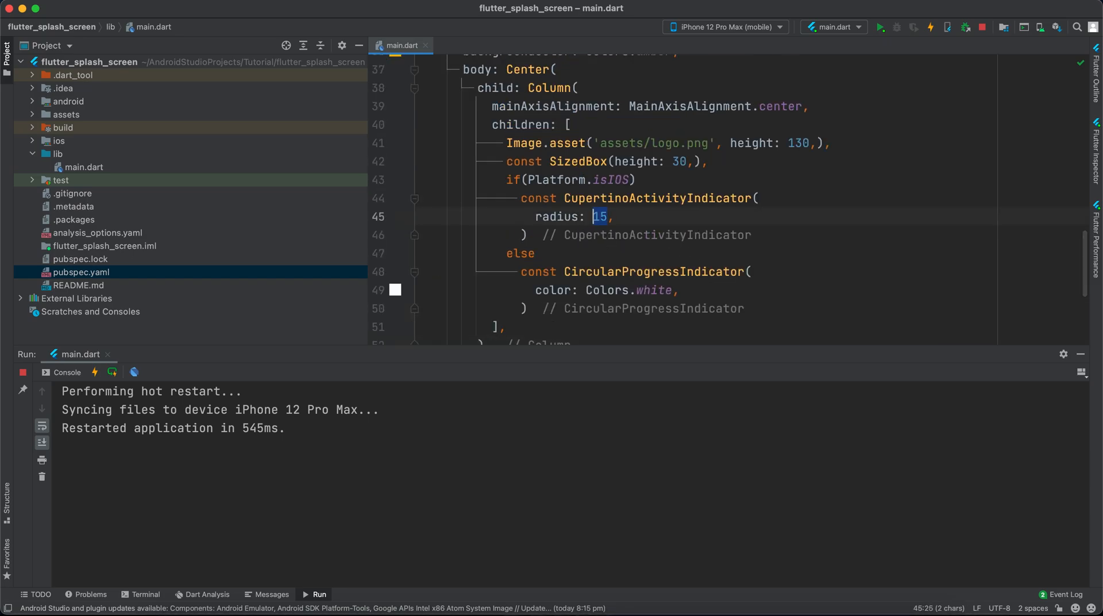
text(20)
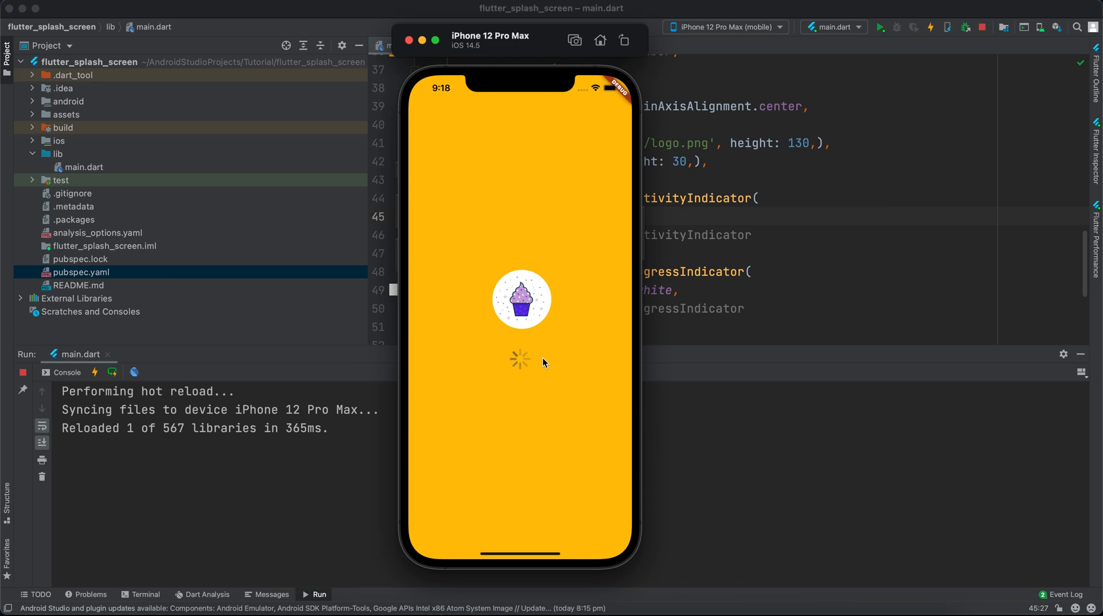
mouse_move(716, 307)
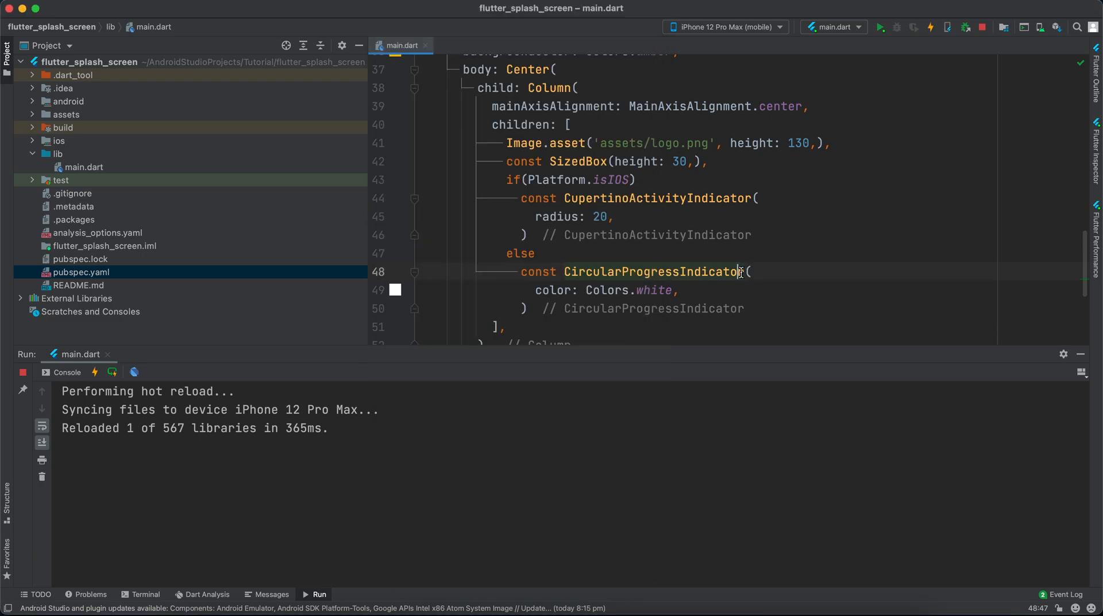
drag(739, 271, 412, 234)
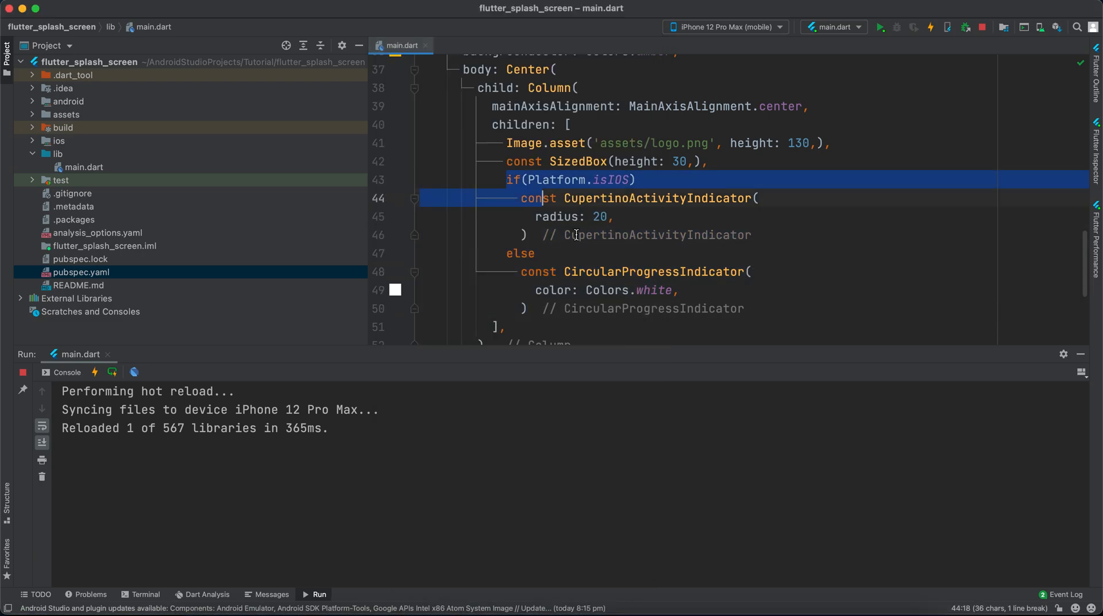
Toggle line comments (cmd+/) on the selected platform indicator block.
key(cmd+/)
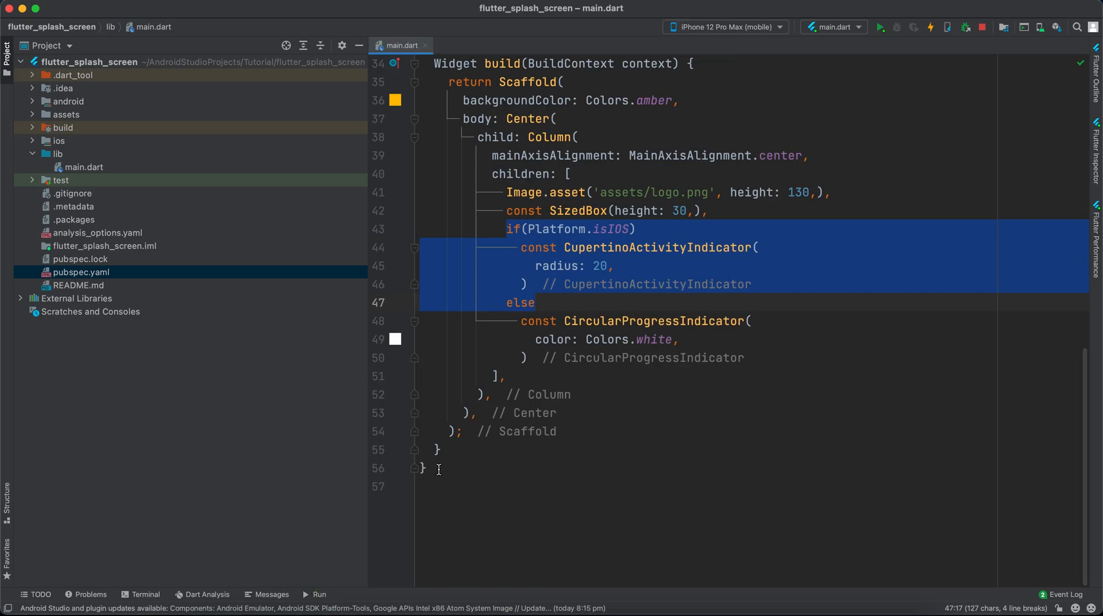
Create a stateless Home widget returning a Scaffold with an amber AppBar titled 'Home'.
text(st)
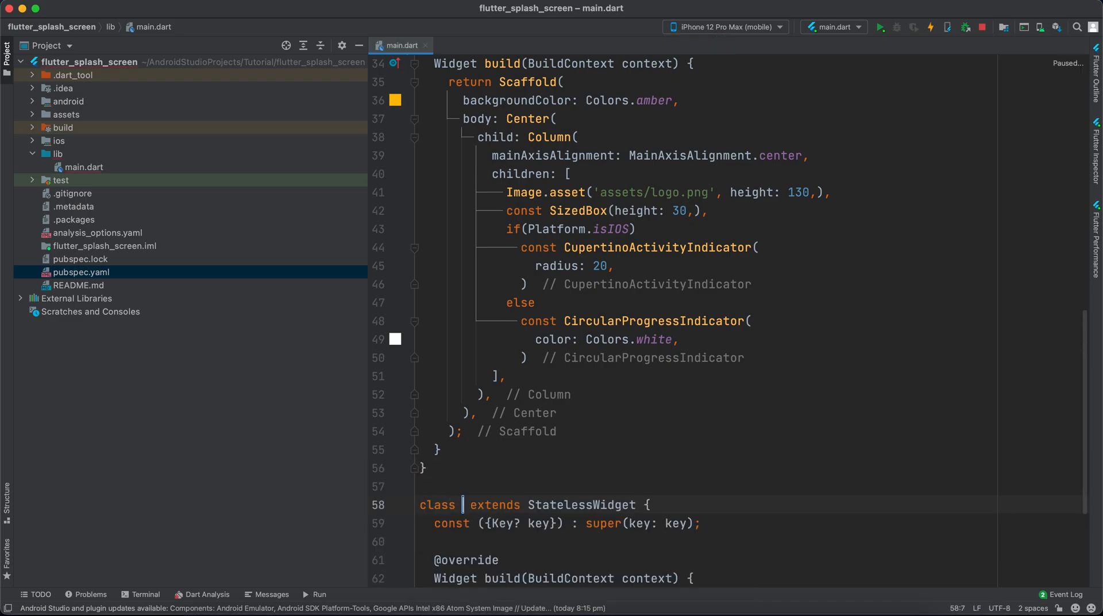
text(Home)
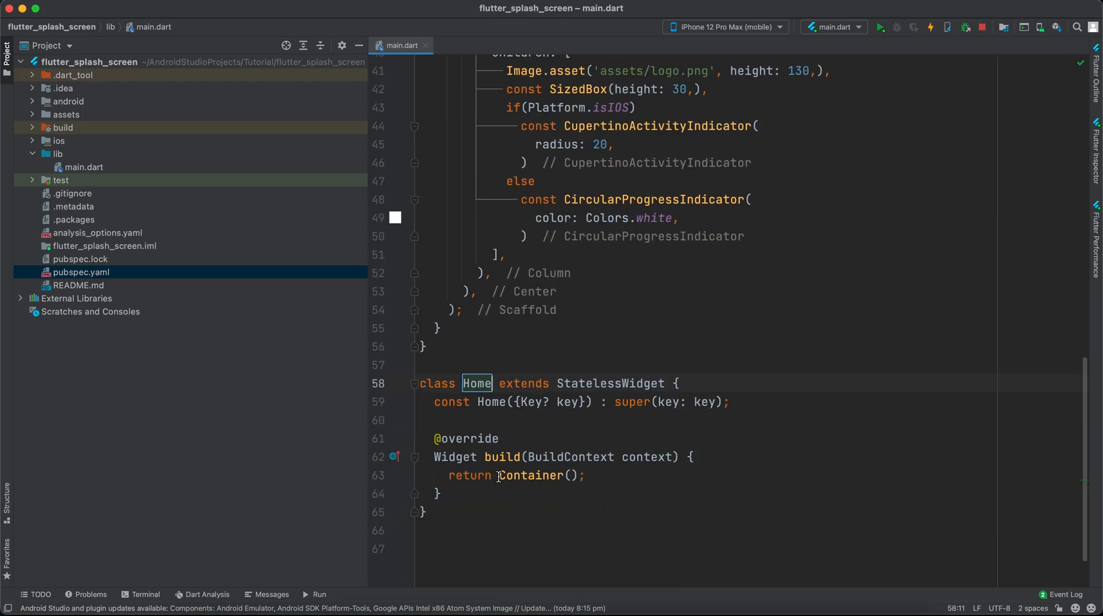
text(S;)
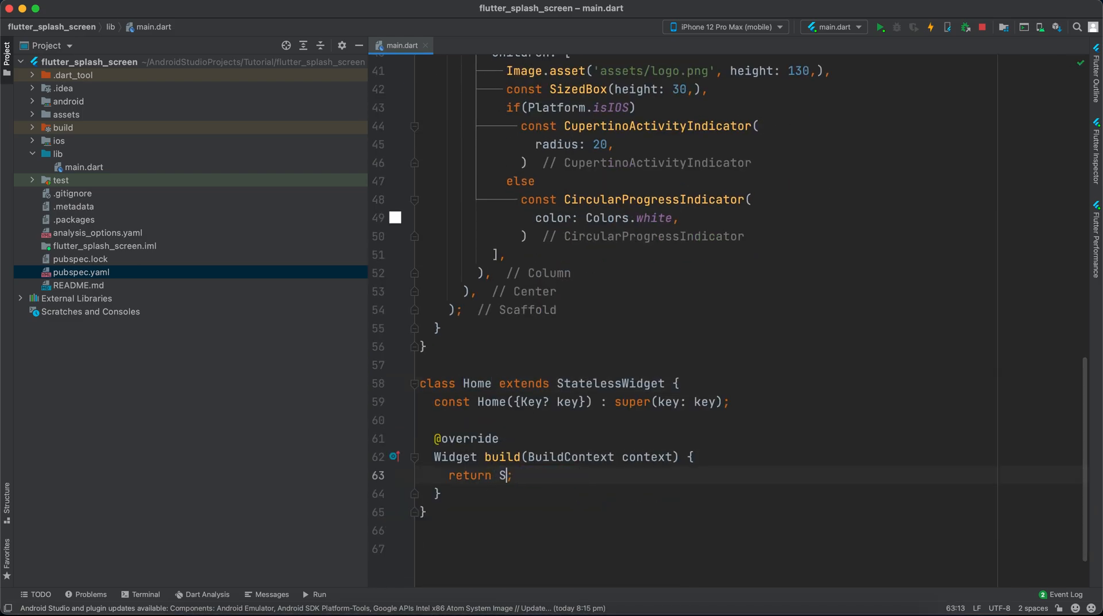
text(caffold()
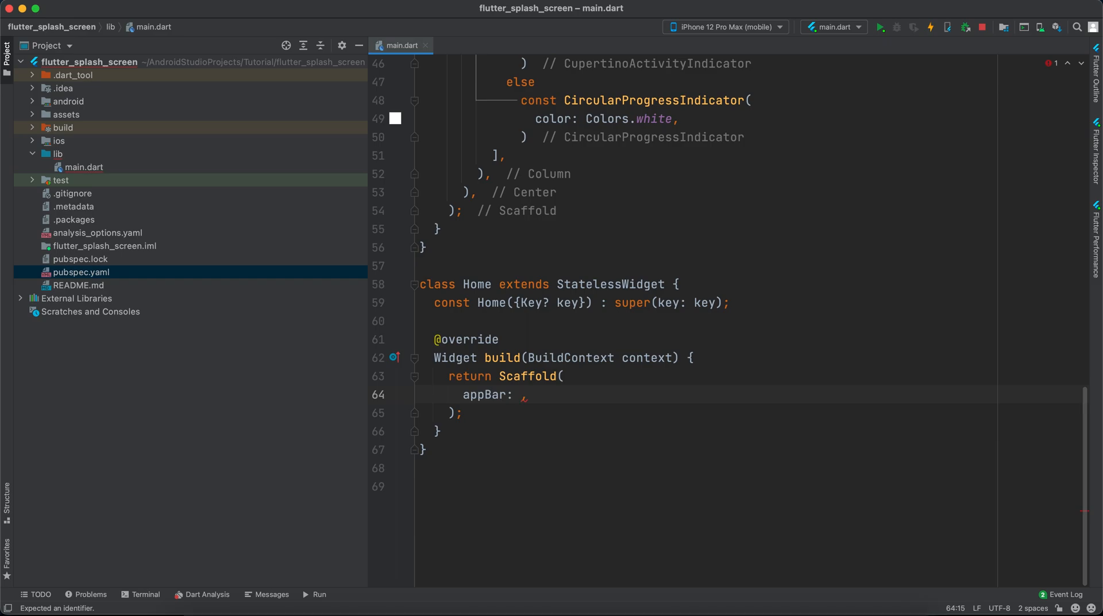
text(AppBar)
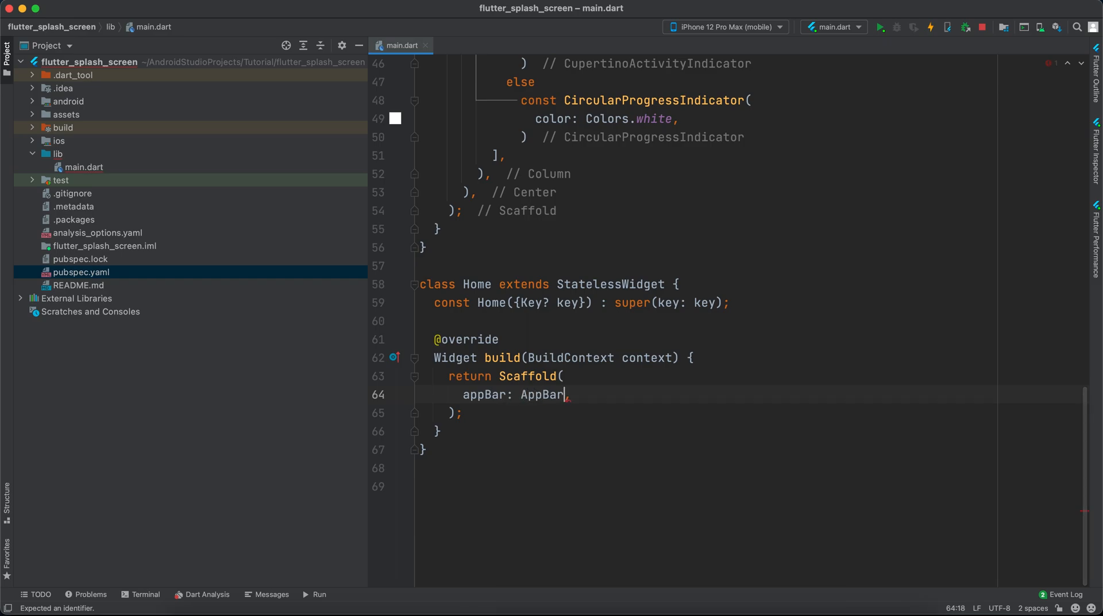
text(()
text(background)
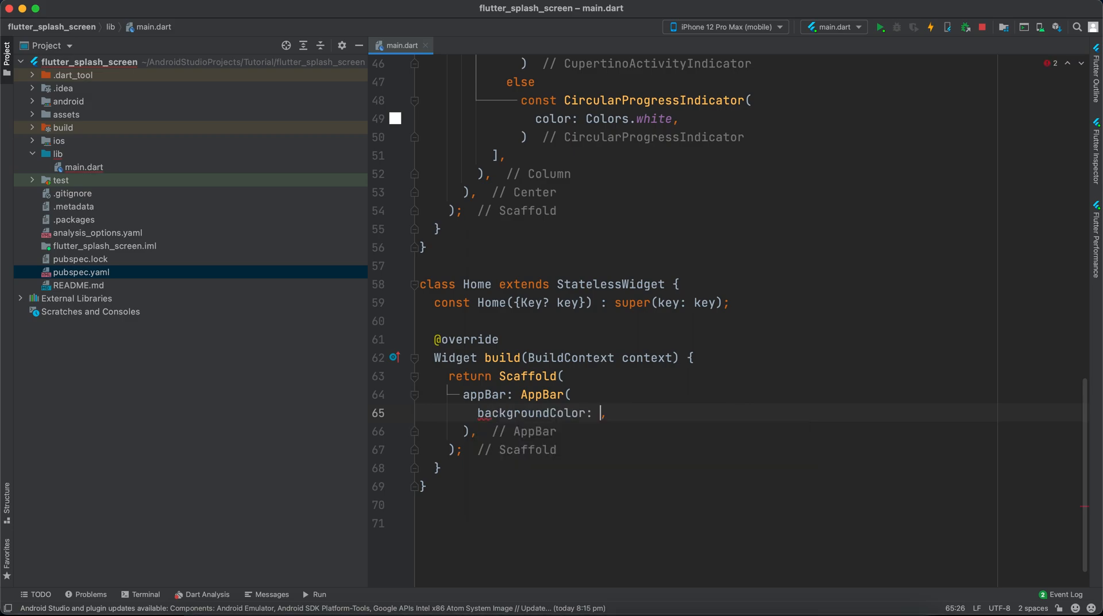
text(Colors.amber)
text(title: ,)
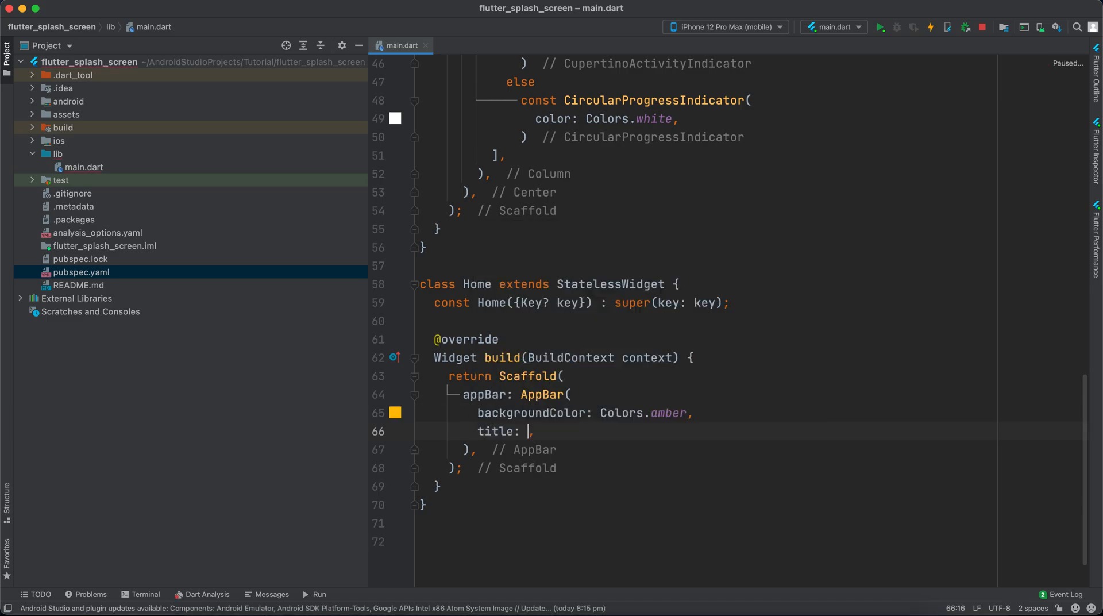
text(const Te)
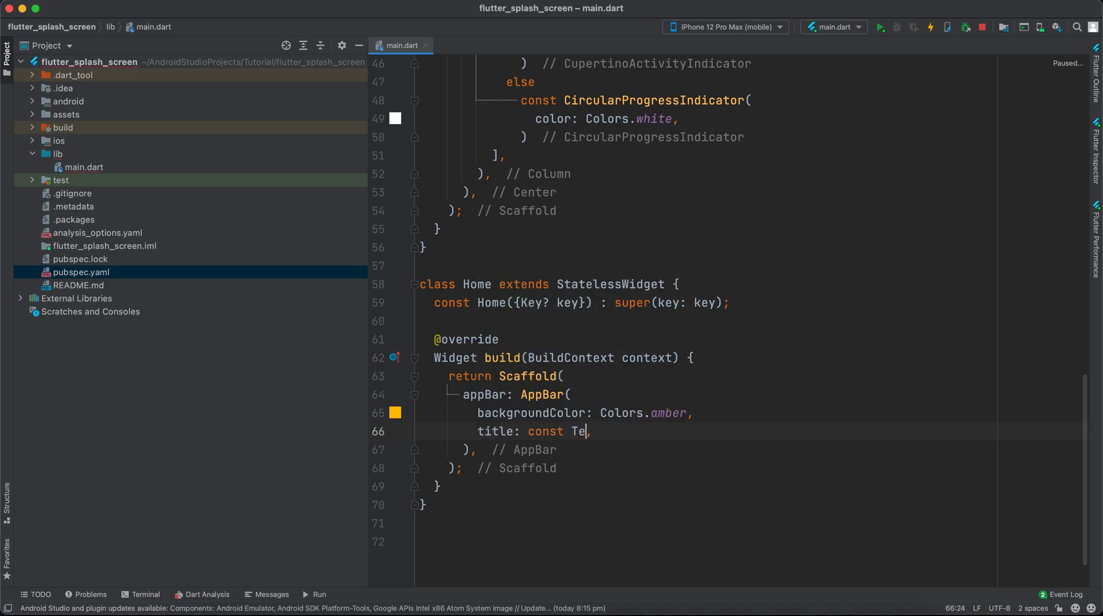
text(xt(''))
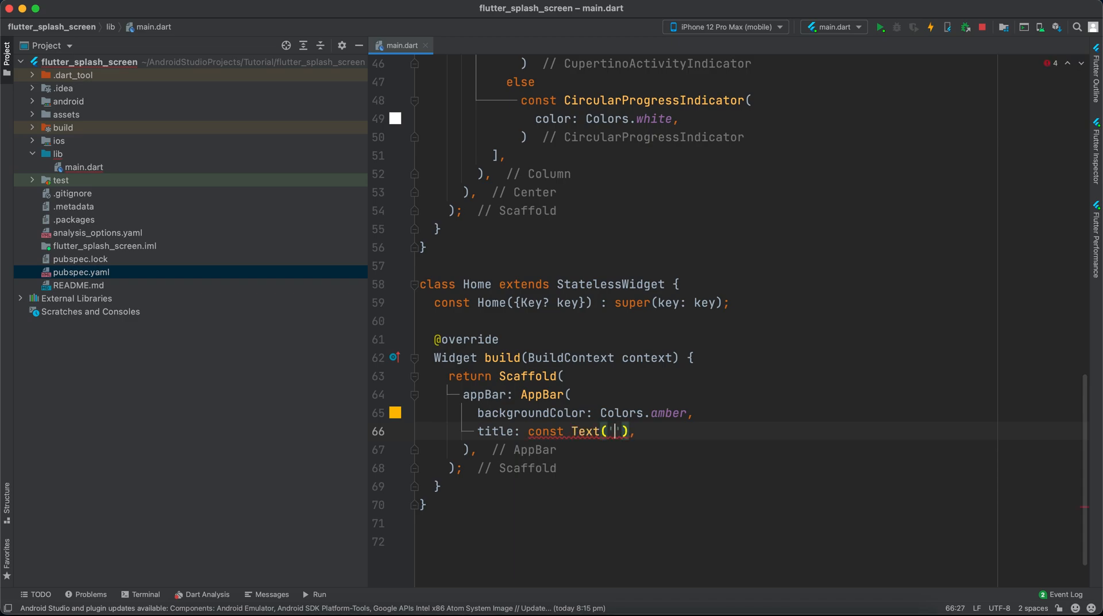
text(Home)
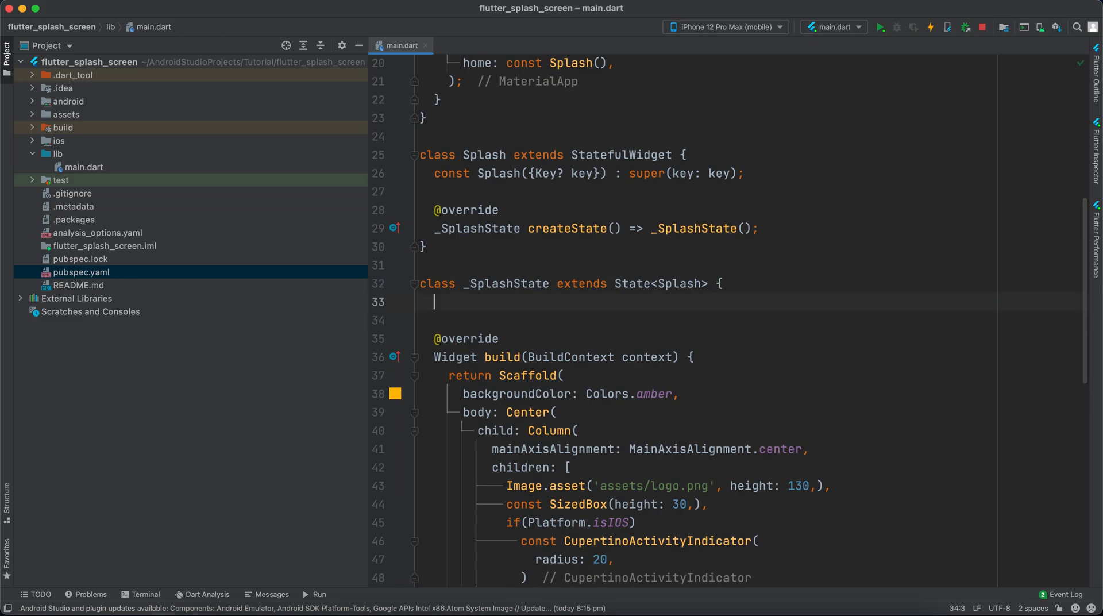
Add an initState override to _SplashState with Future.delayed(const Duration(seconds: 3)).
text(in)
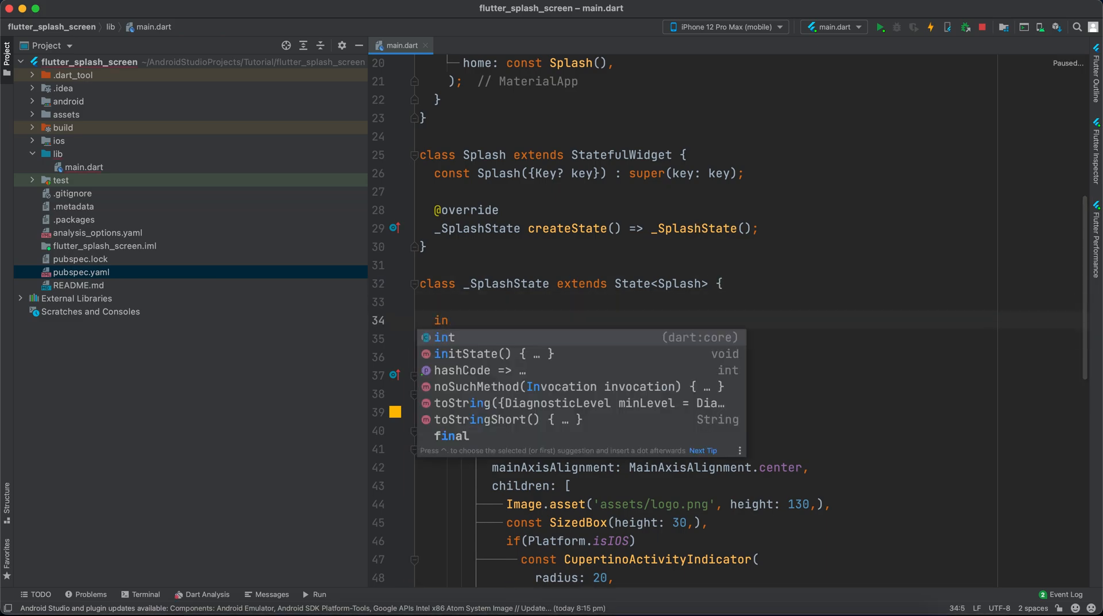
click(464, 354)
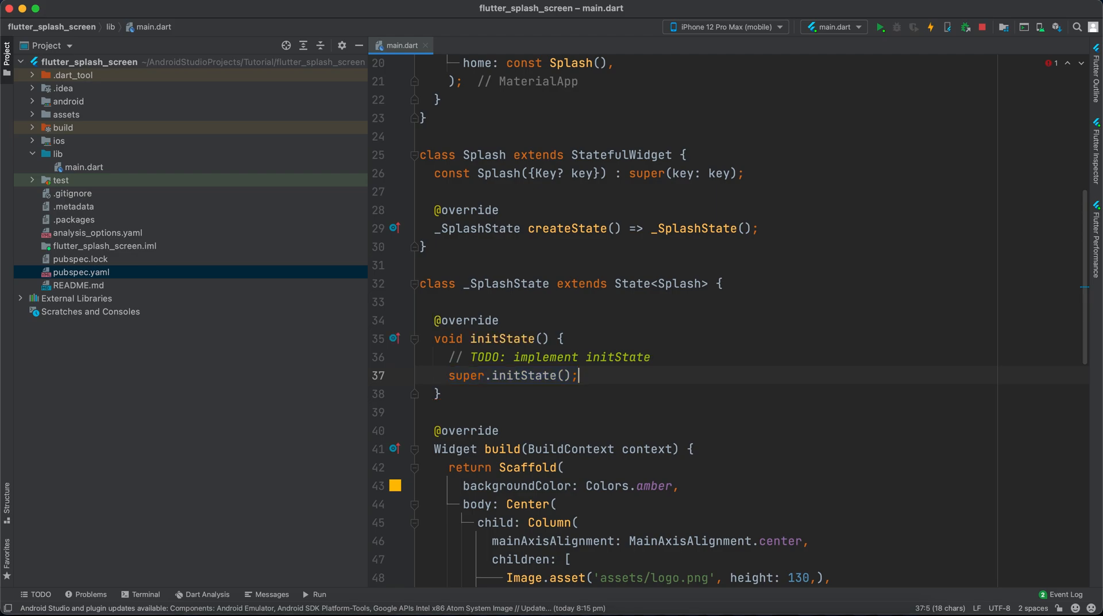
text(Future.delayed(duration)
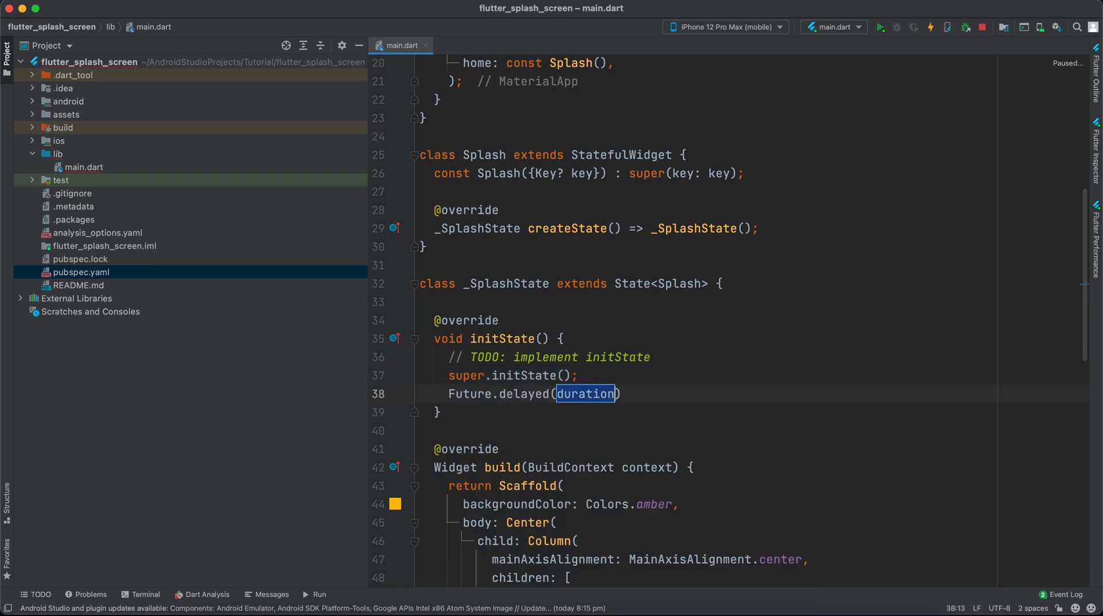
text(const)
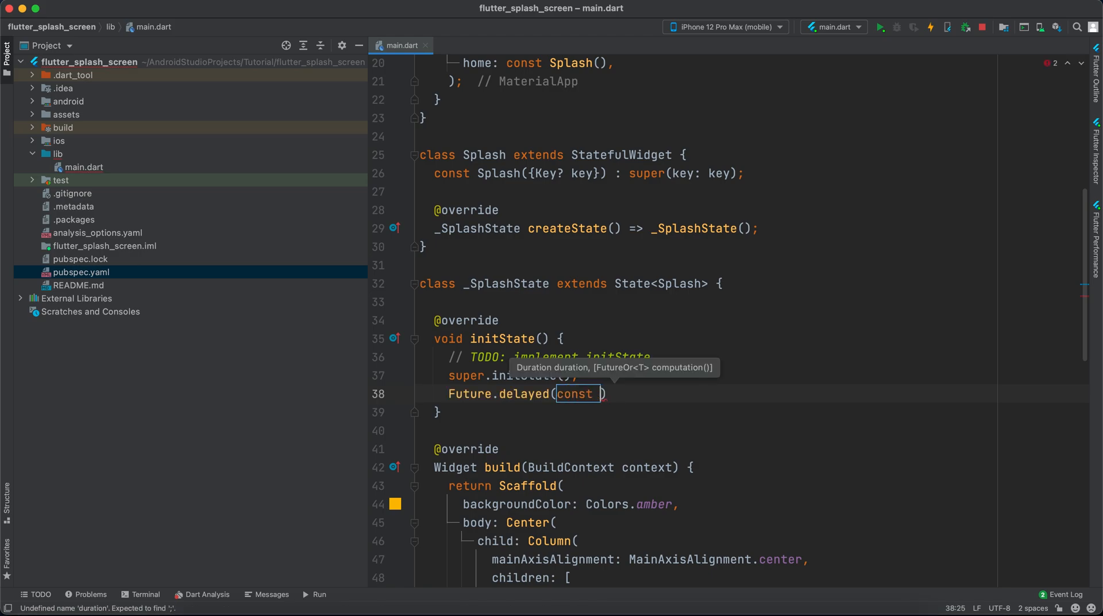
text(Dura)
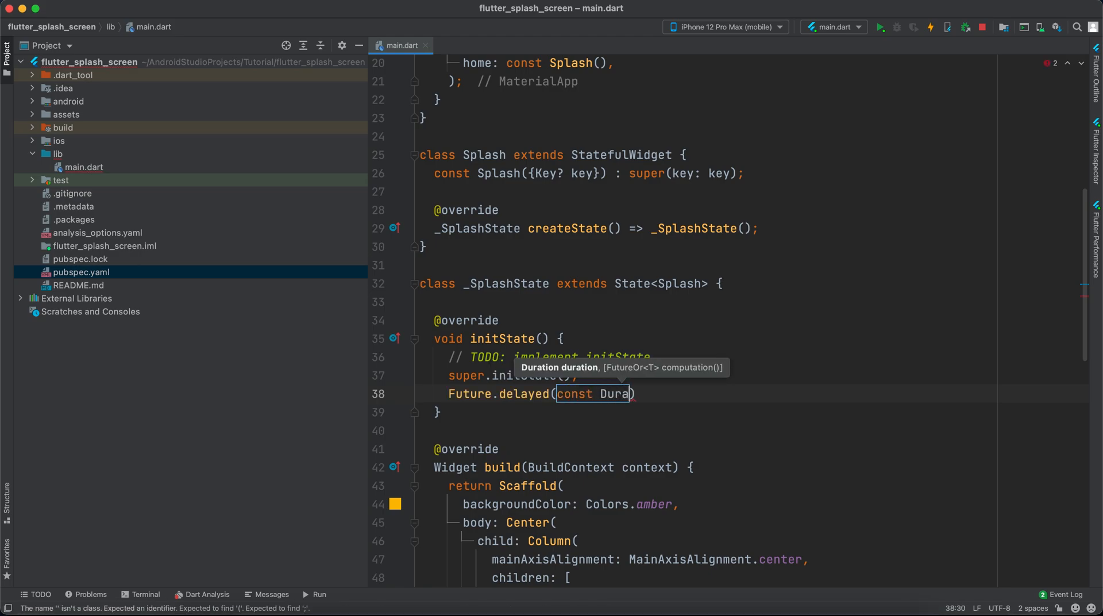
text(tion())
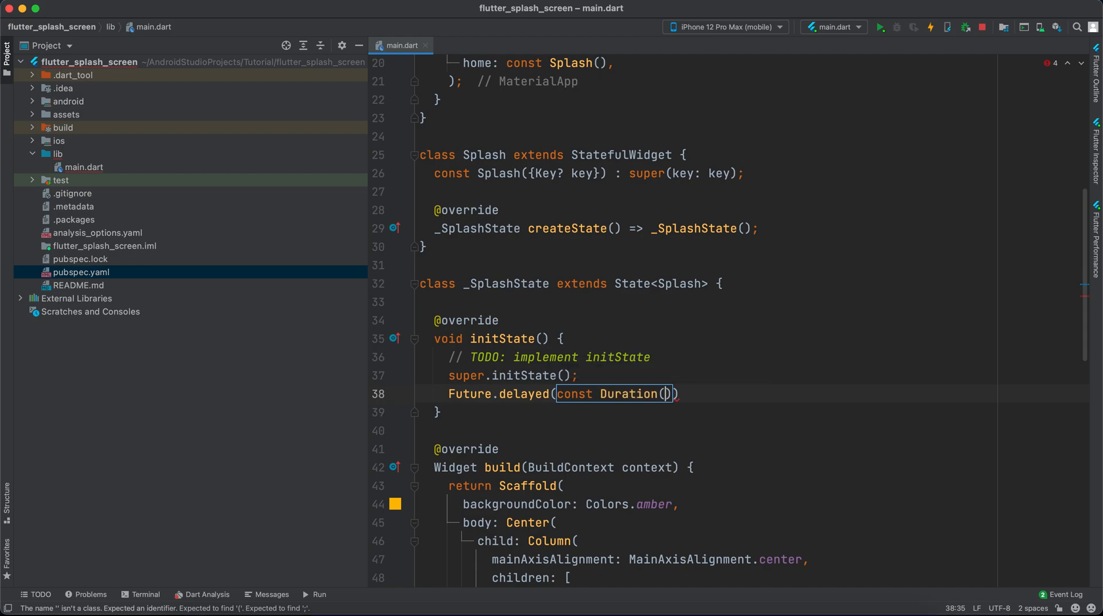
text(seconds: 3)
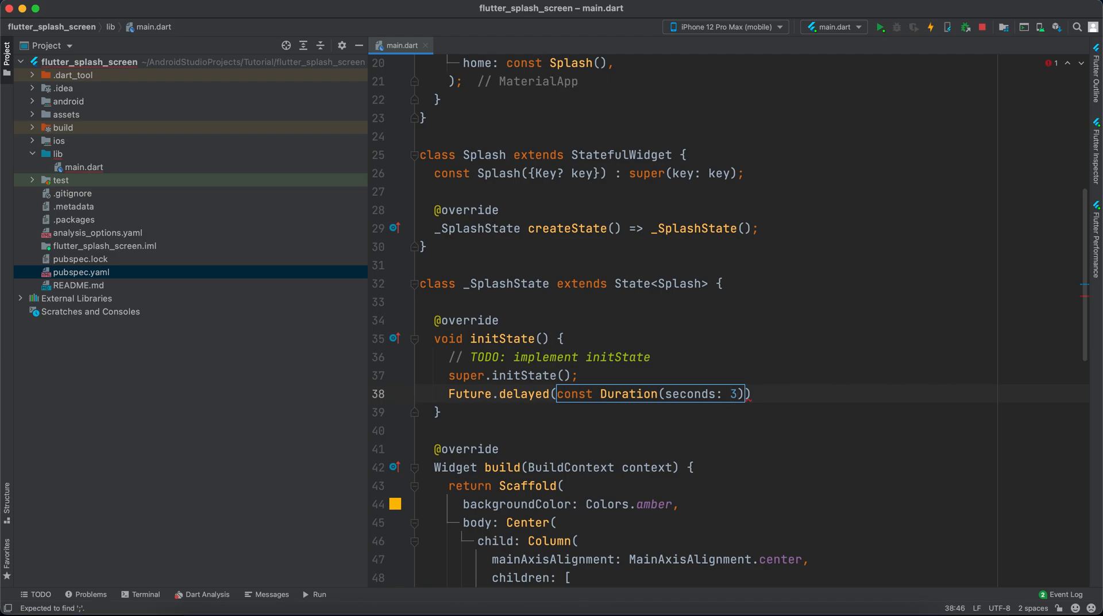
text(, () {))
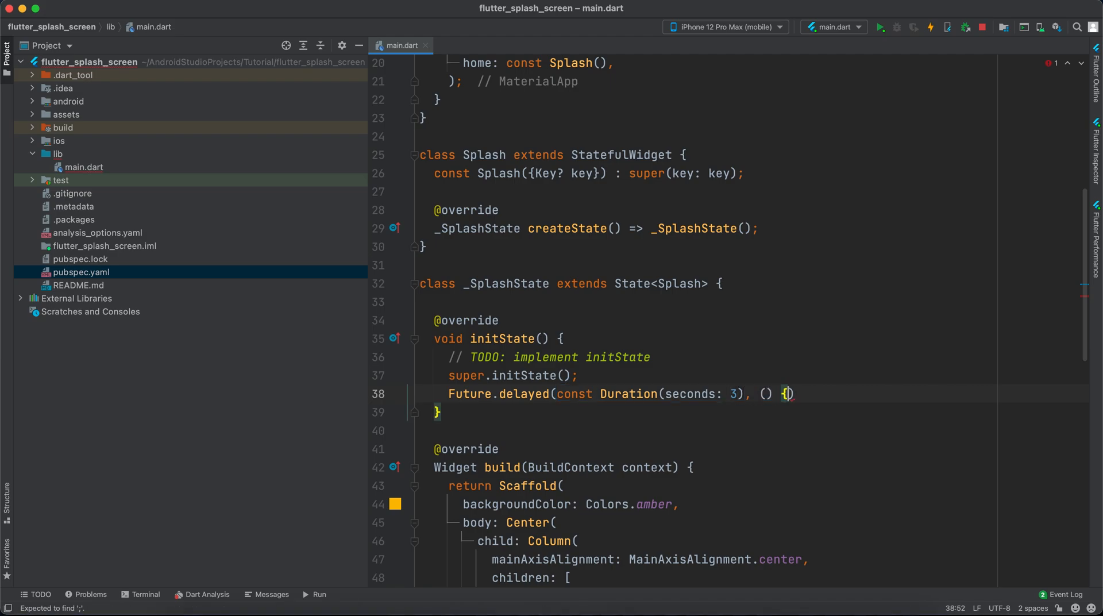
Inside the delay callback, call Navigator.pushReplacement with a MaterialPageRoute building const Home().
text(Navigator)
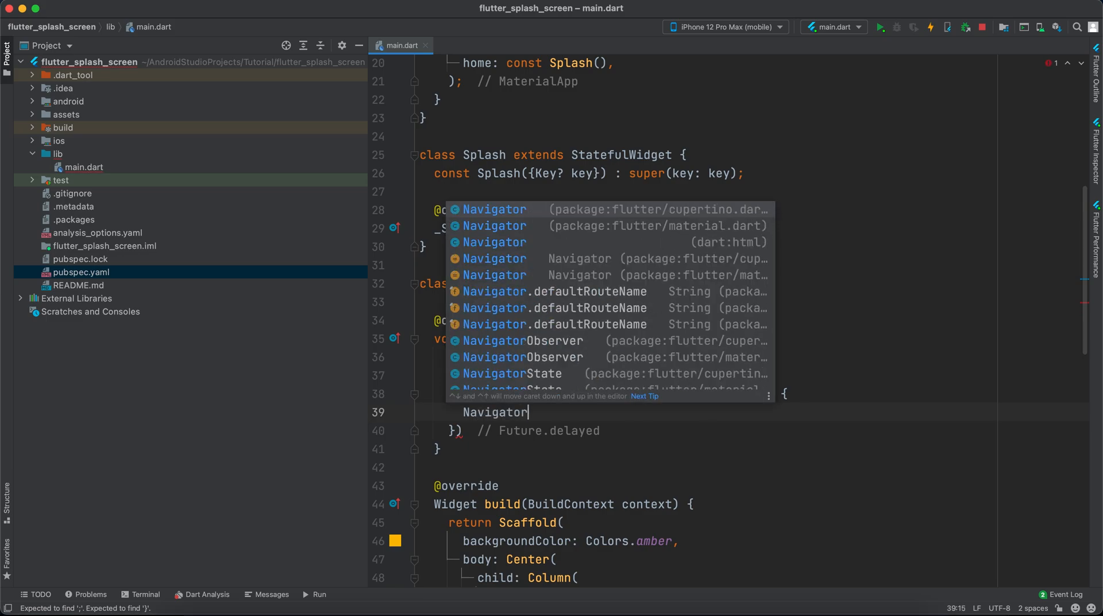
text(.pushReplacement(context, newRoute)
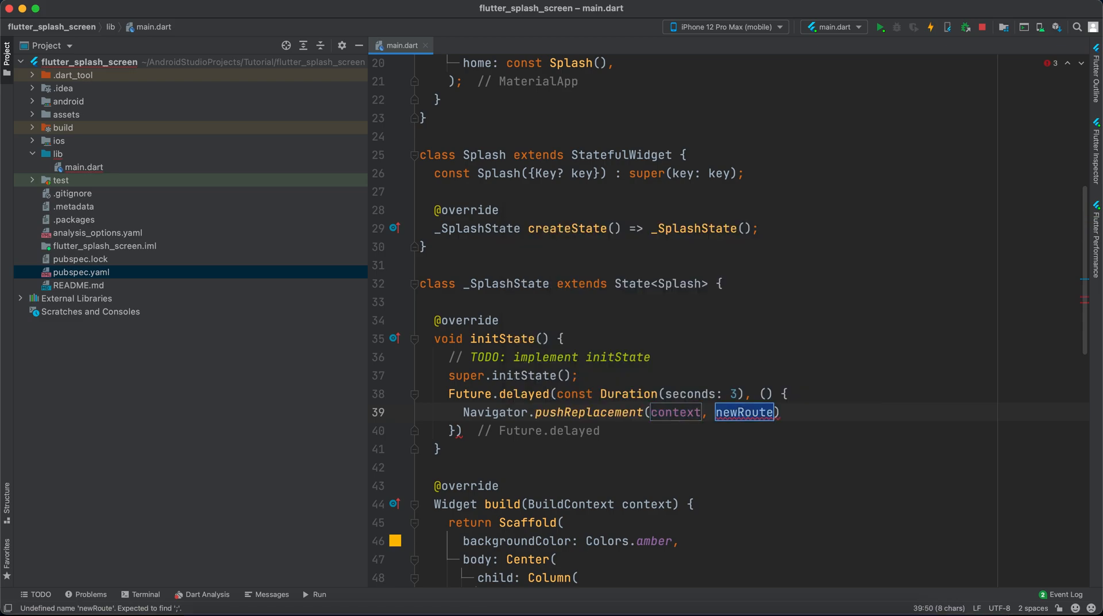
text(MaterialPage)
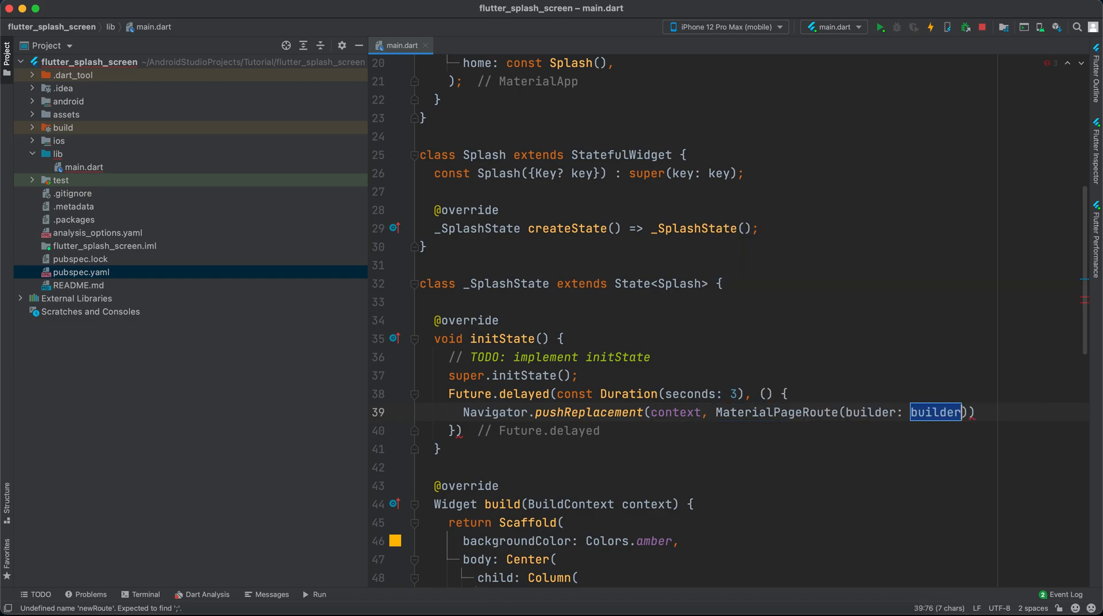
text((co)
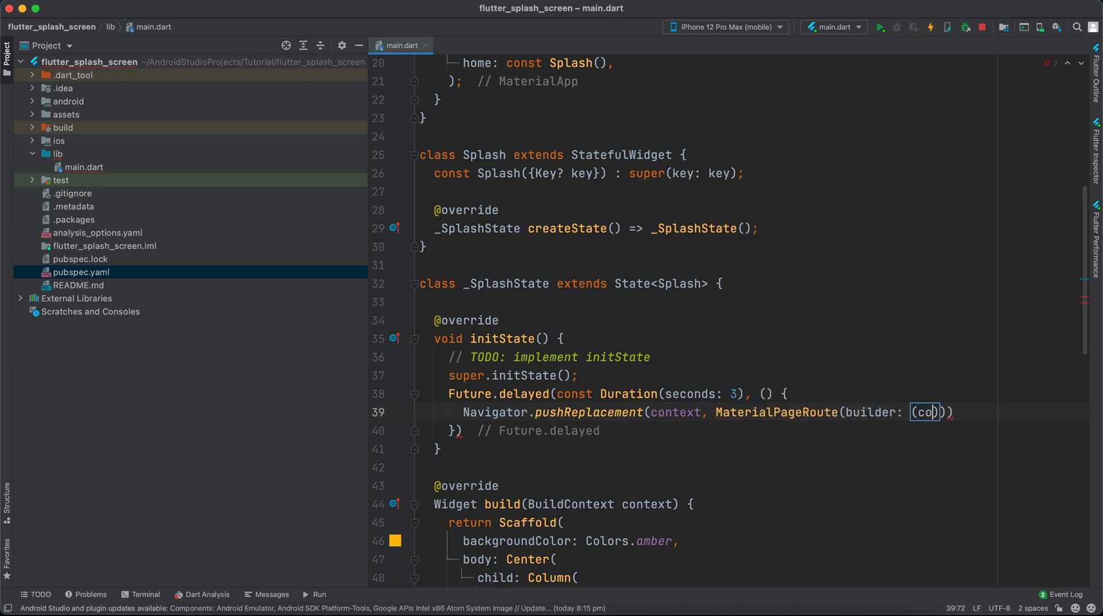
text(ntext)
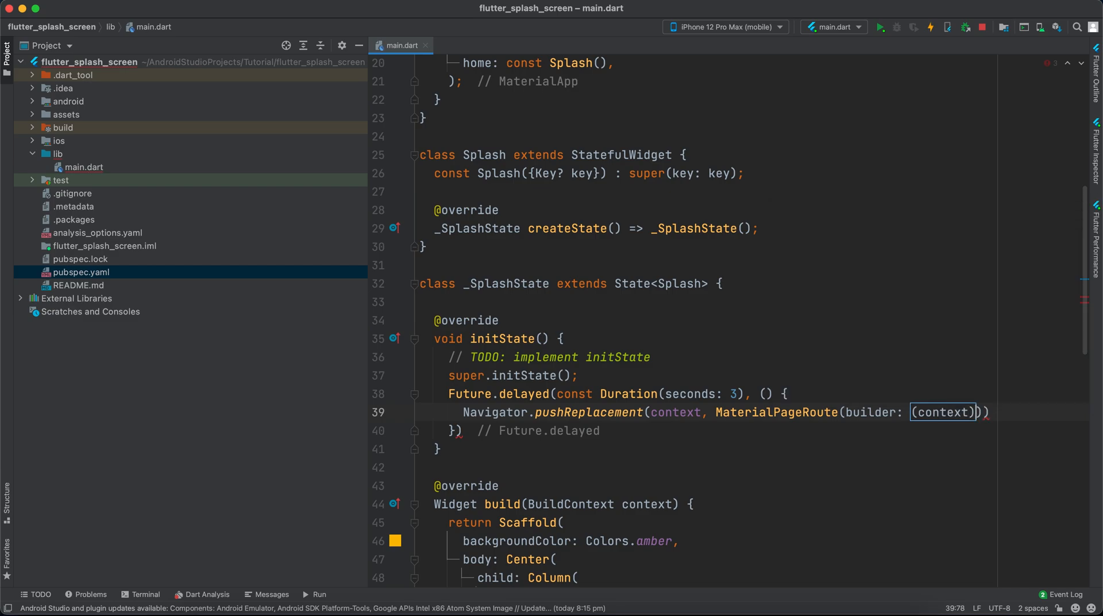
text(=>)
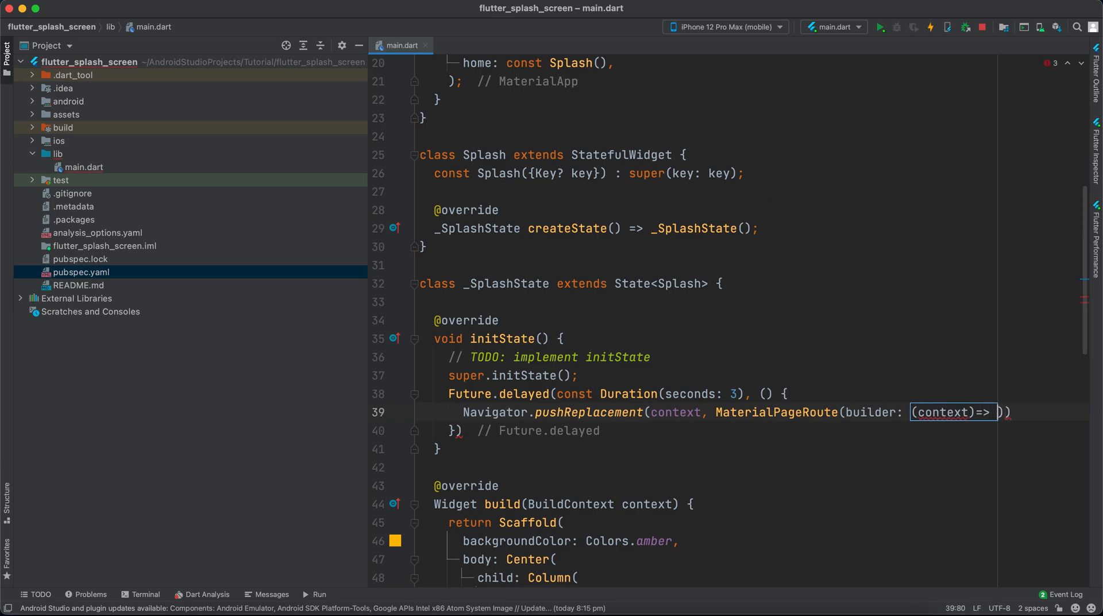
text(const Ho)
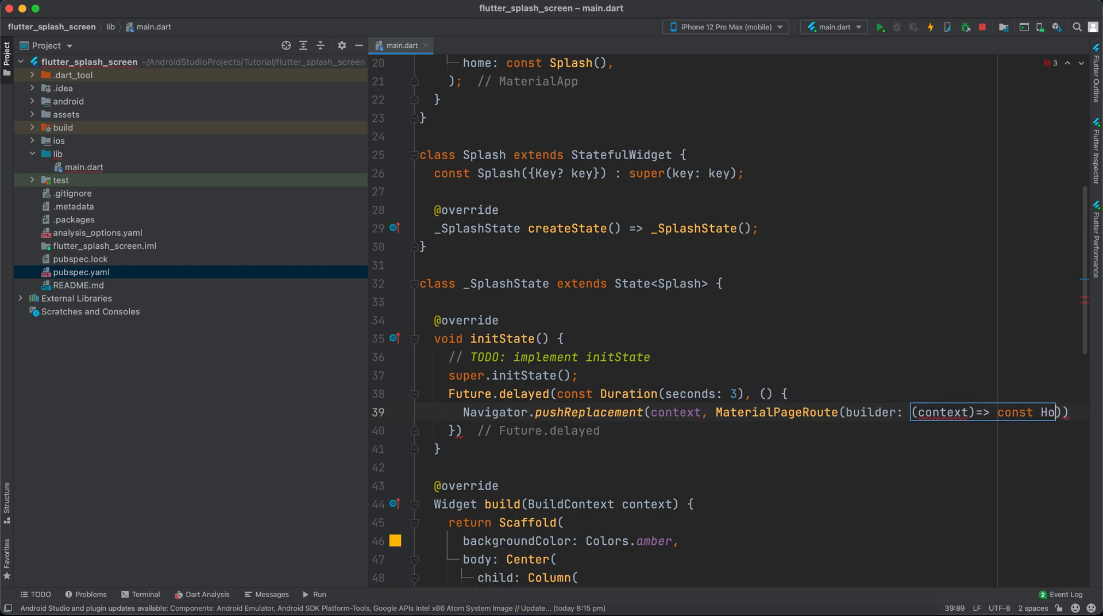
text(me()
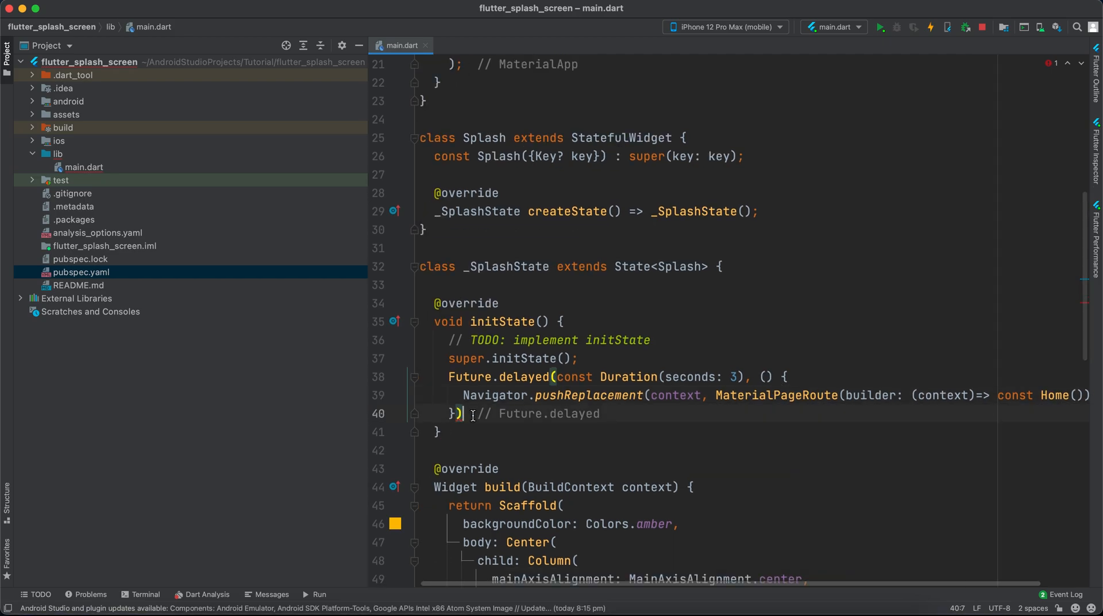
Close the Future.delayed statement with a semicolon, then hot restart to reach the Home page.
text(;)
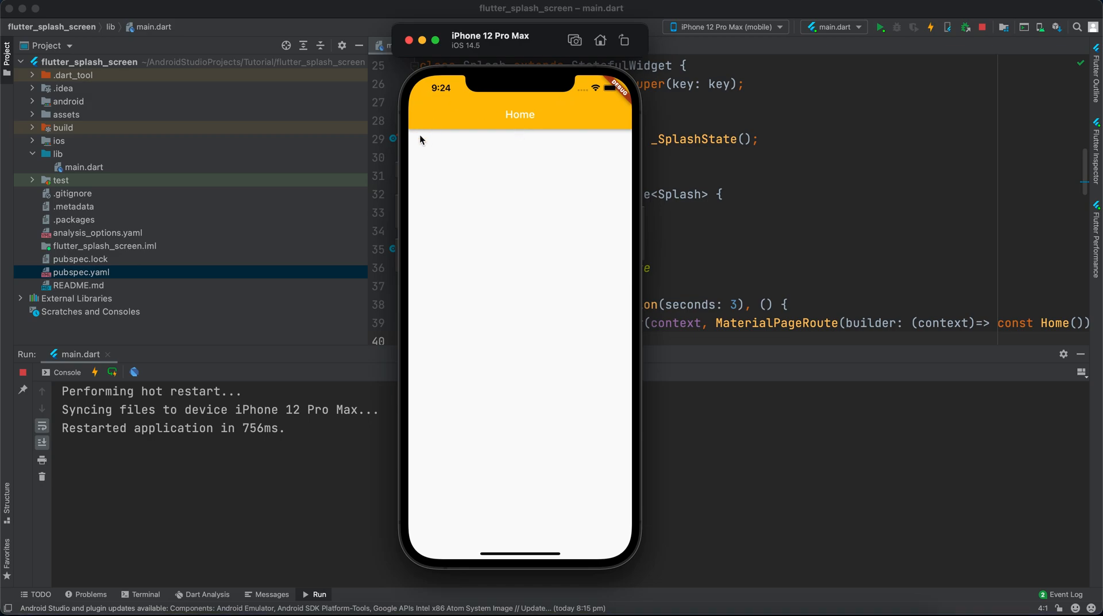
mouse_move(529, 243)
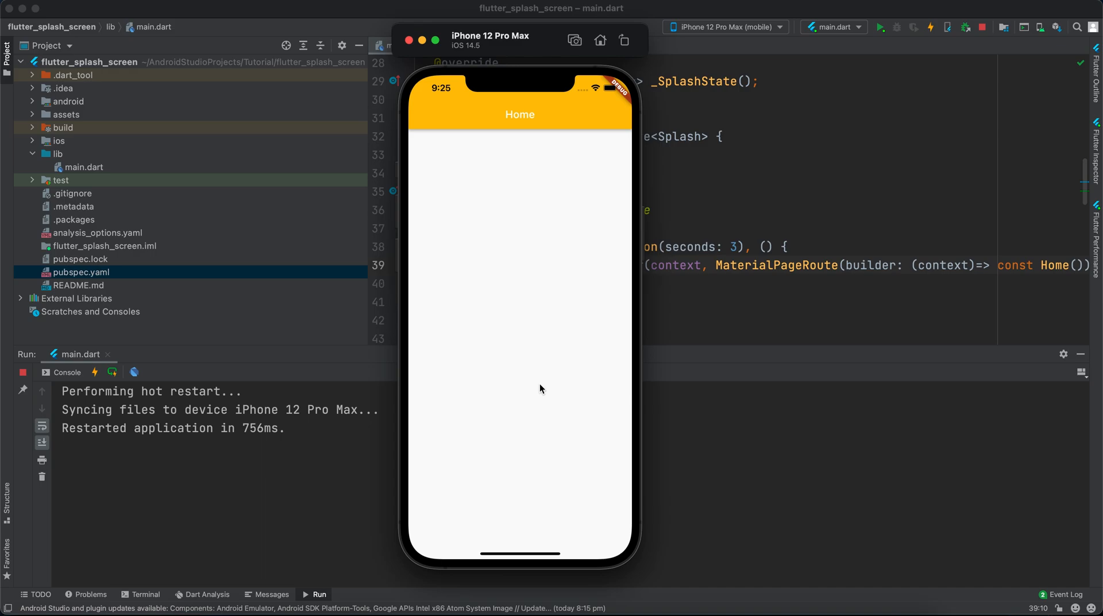
mouse_move(534, 391)
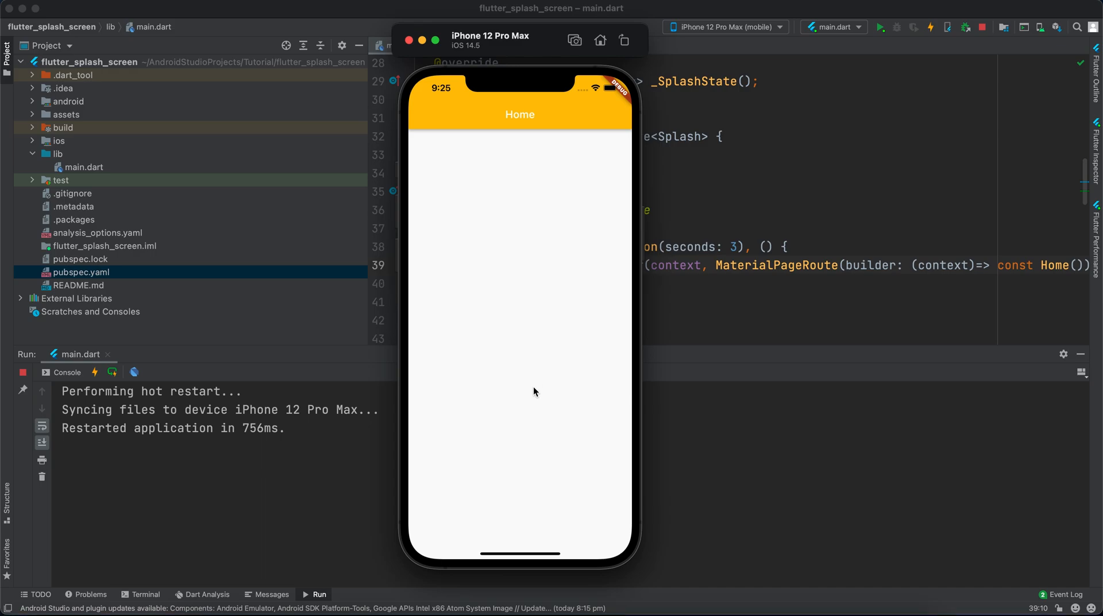